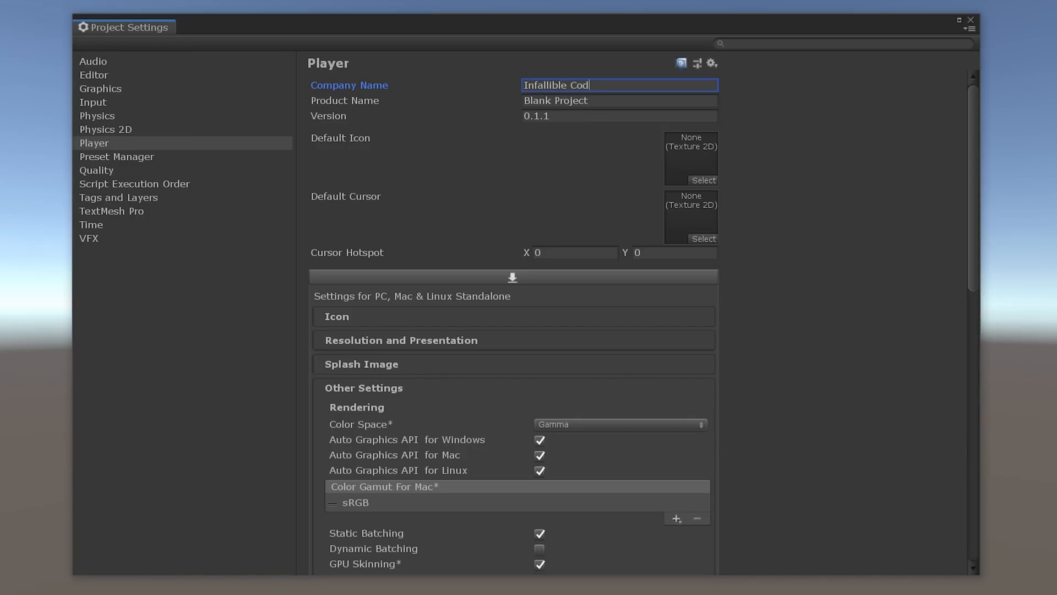
Step: Replace the Player settings Company Name with 'Spatial Craft'
{"action": "type", "text": "Spatial Cr"}
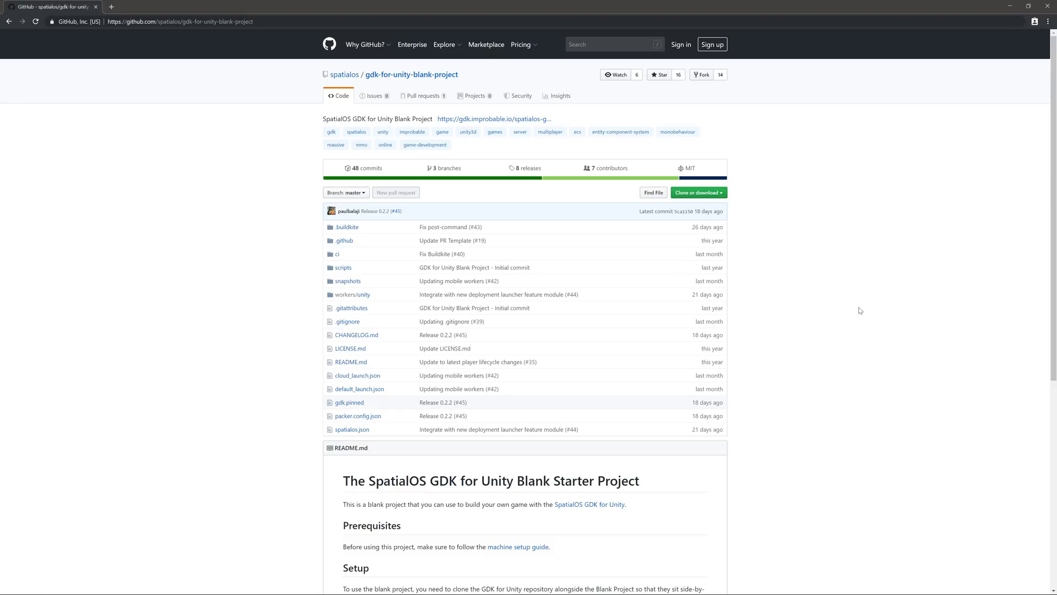
{"action": "scroll", "scroll_direction": "down", "scroll_amount": 3}
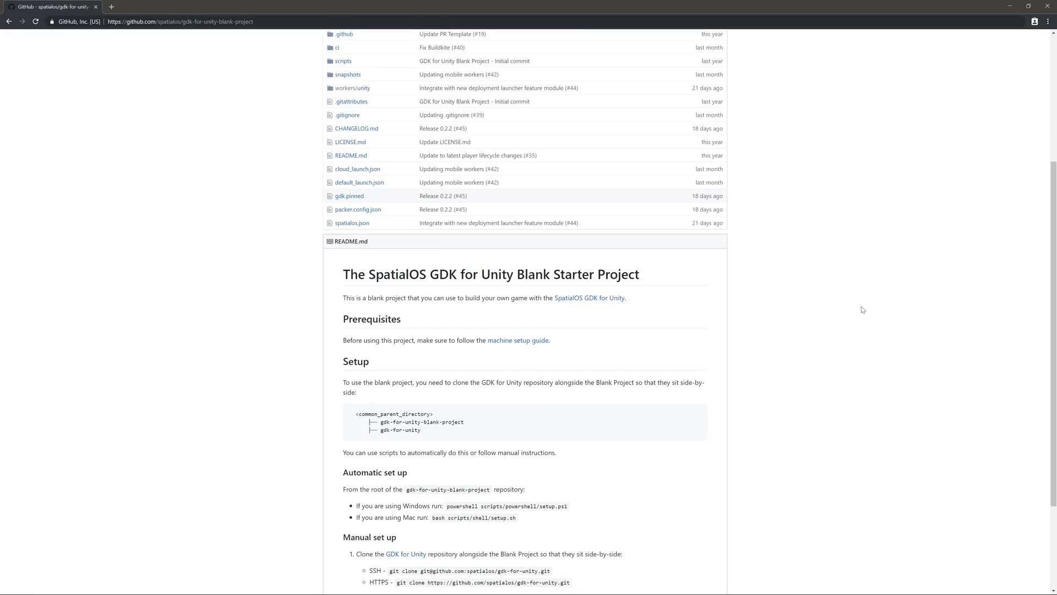
{"action": "scroll", "scroll_direction": "down", "scroll_amount": 3}
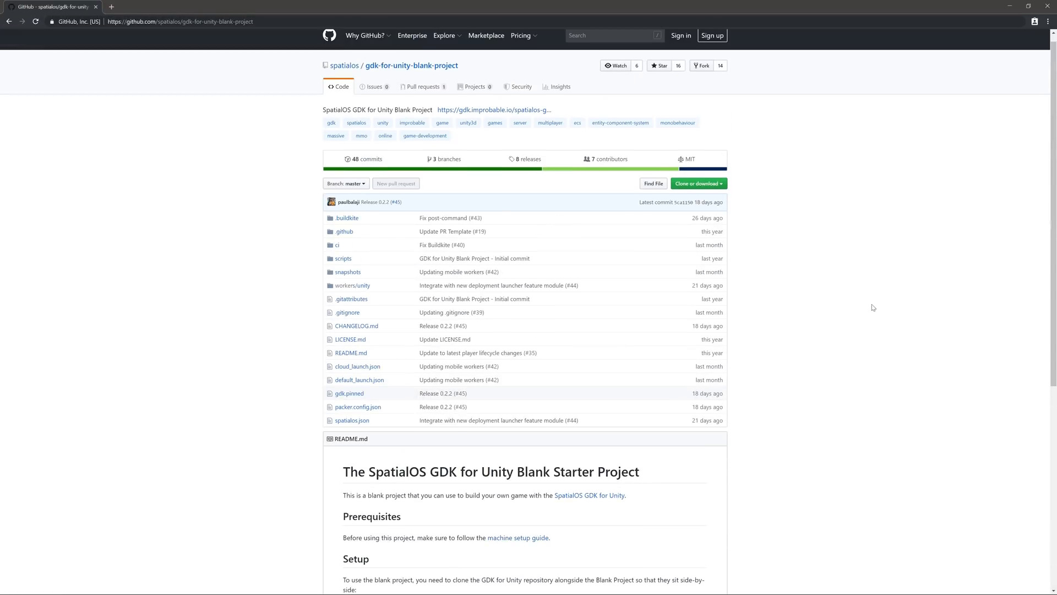
{"action": "left_click", "coordinate": [699, 184]}
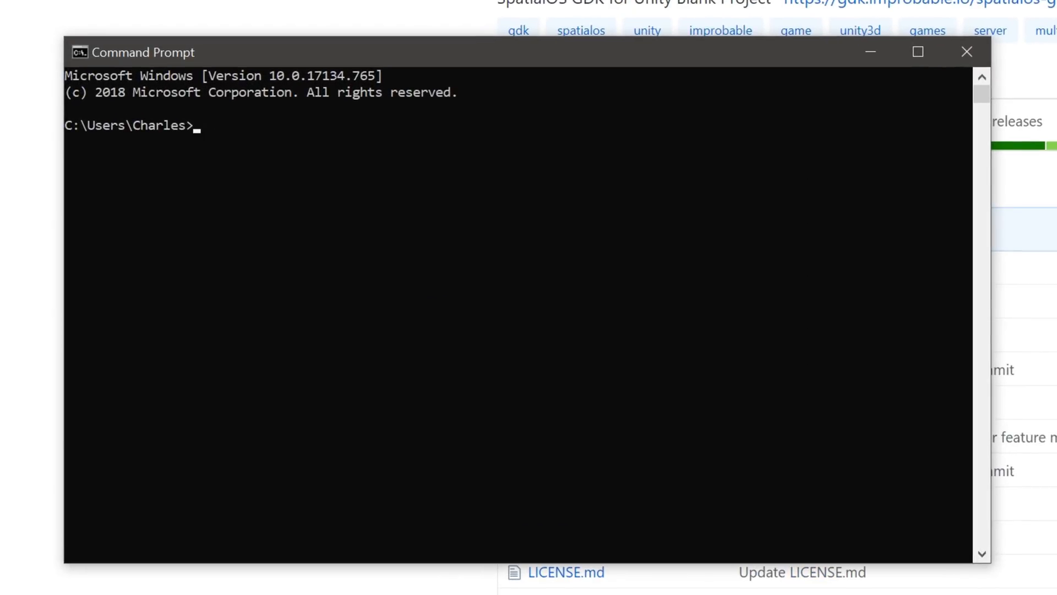
Step: Create a spatial-craft folder under C:\Projects\Unity and change into it
{"action": "type", "text": "cd \\Proj"}
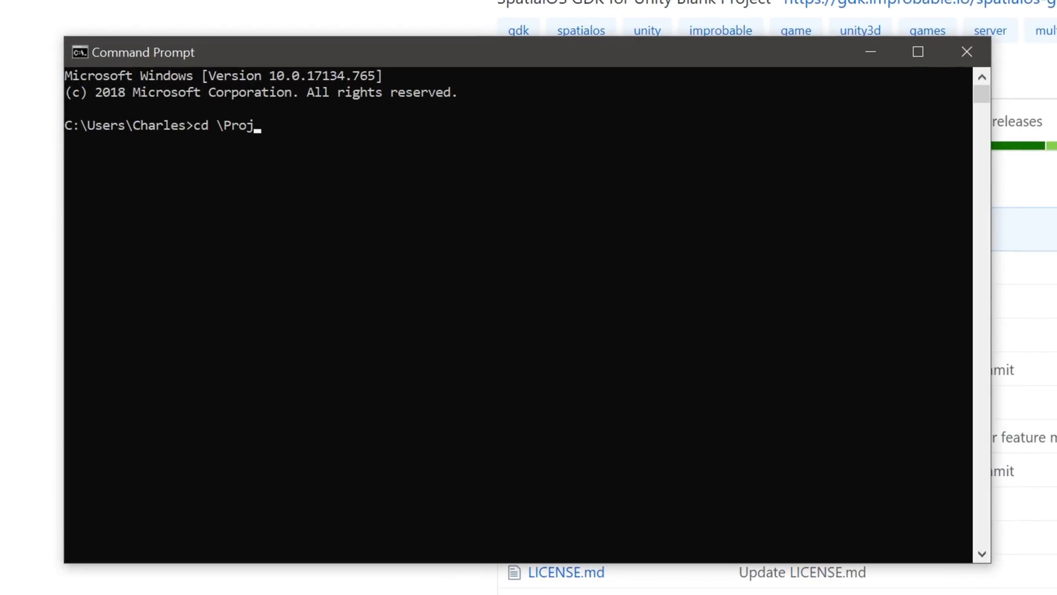
{"action": "type", "text": "ects\\Unity"}
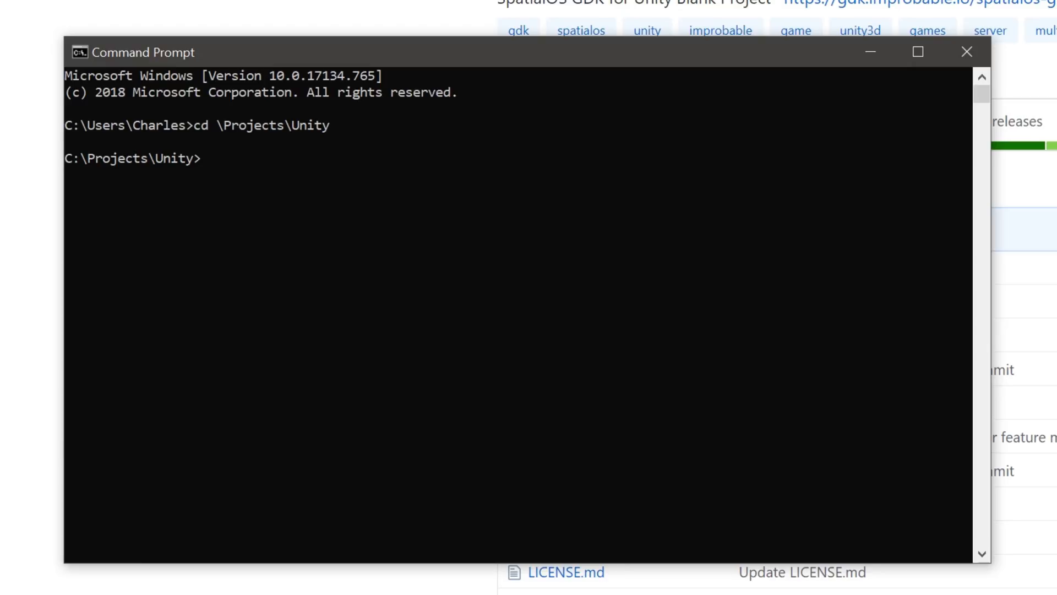
{"action": "type", "text": "mkdir"}
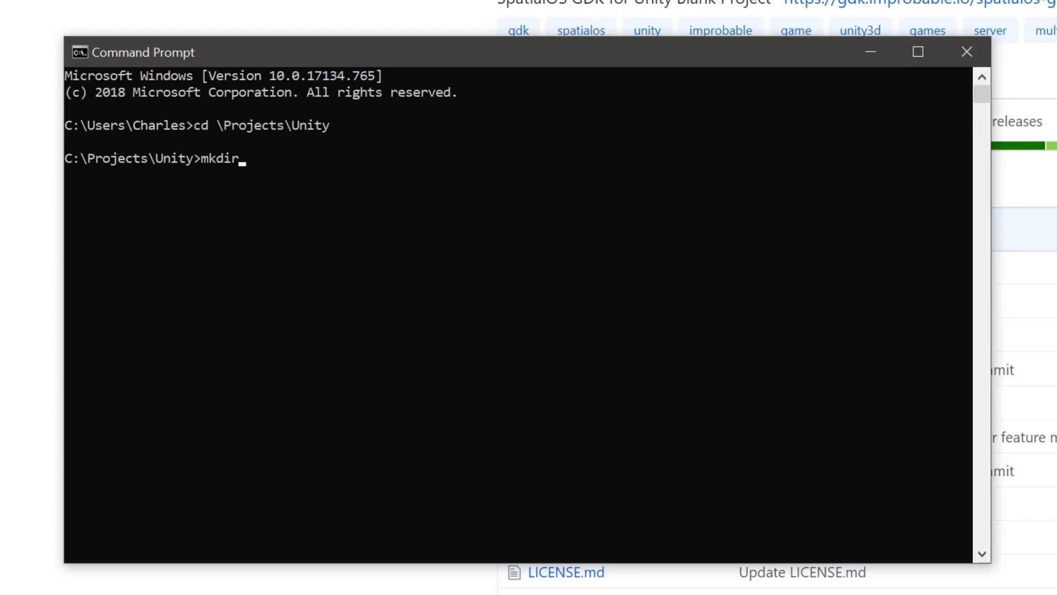
{"action": "type", "text": "spatial-cra"}
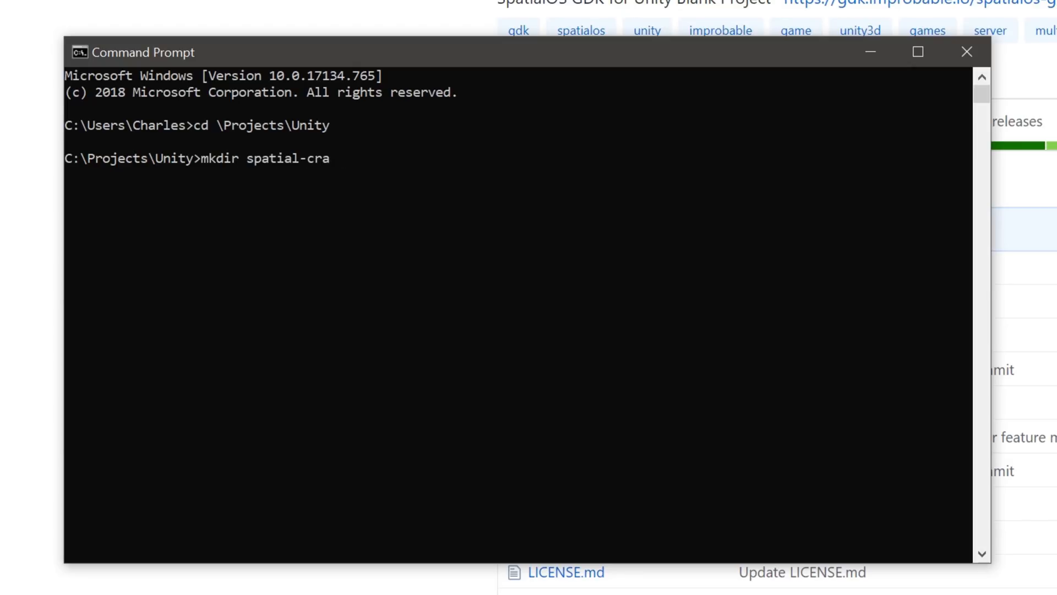
{"action": "type", "text": "cd spatial-craft"}
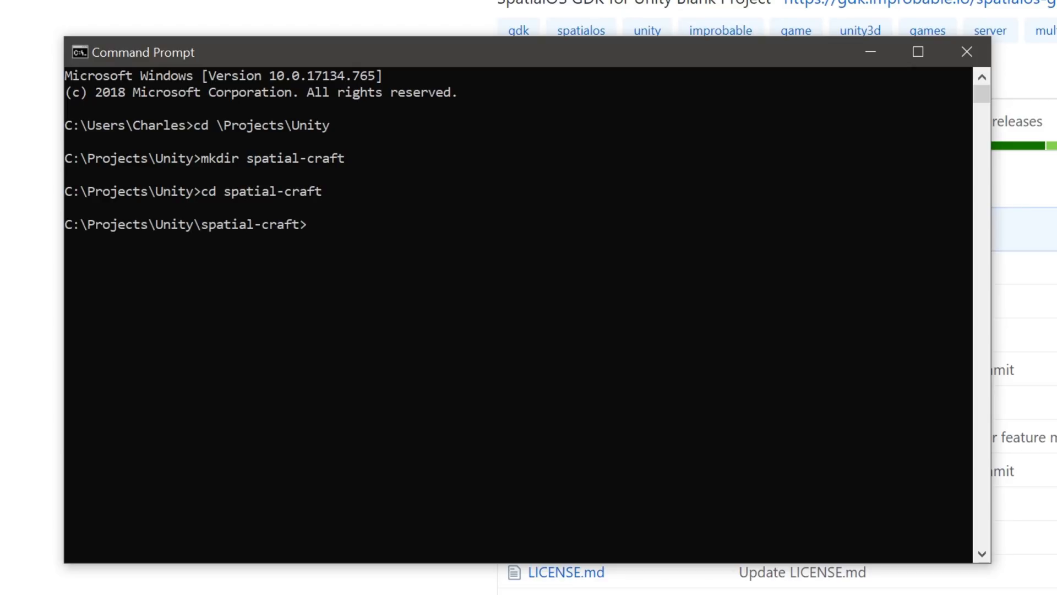
{"action": "type", "text": "git clone"}
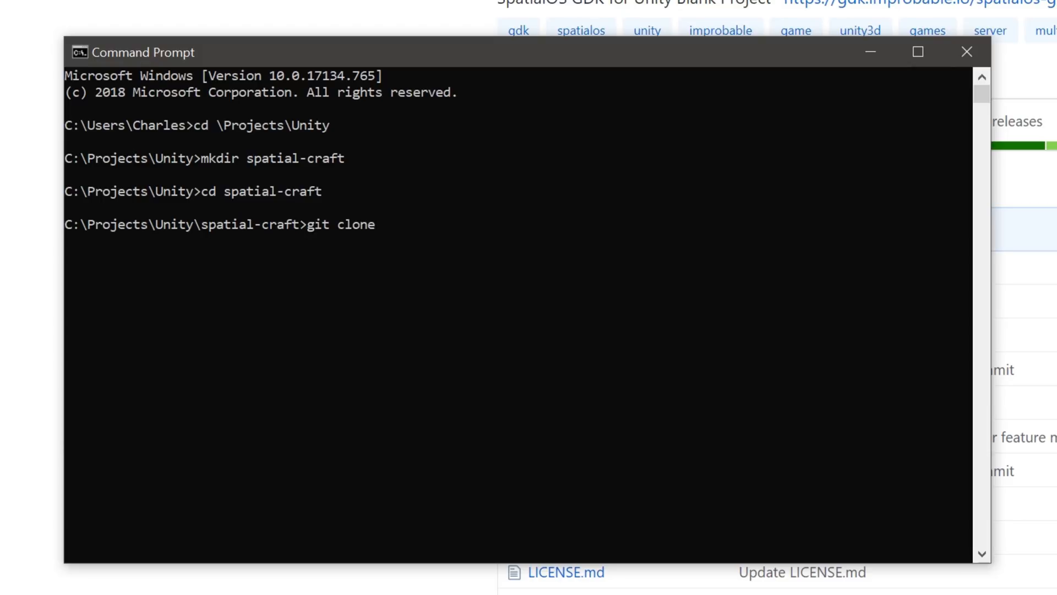
{"action": "type", "text": "git@github.com:spatialos/gdk-for-unity-blank-project.git"}
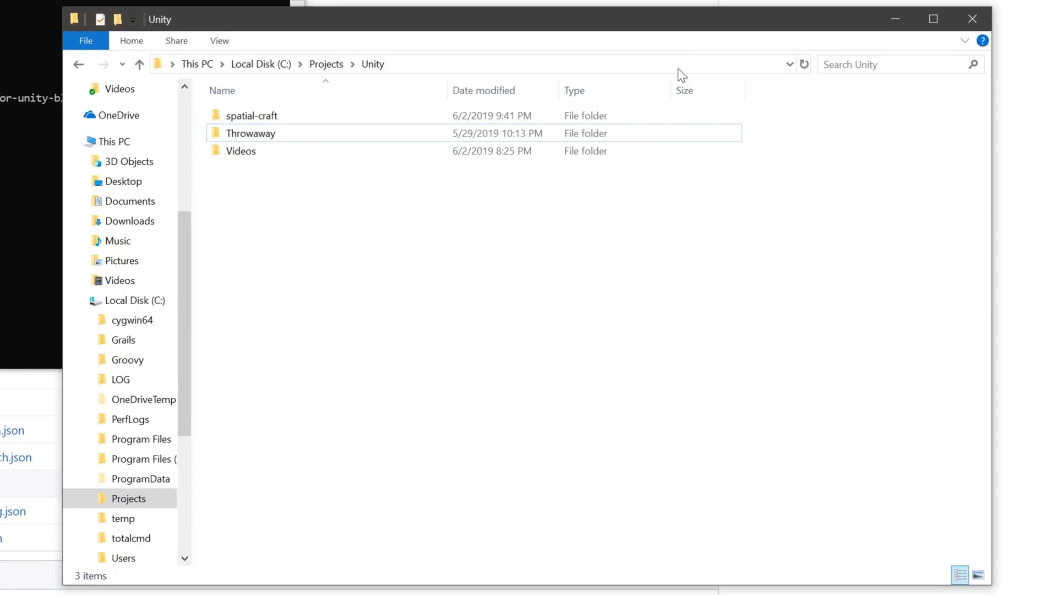
Step: Browse into the spatial-craft folder to see the cloned blank project
{"action": "double_click", "coordinate": [252, 115]}
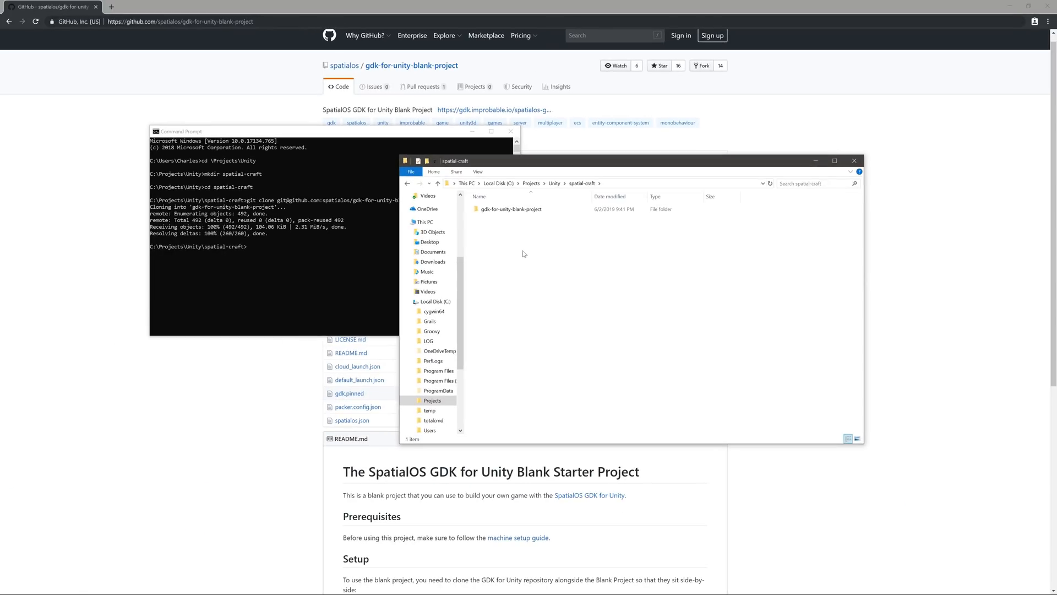
{"action": "mouse_move", "coordinate": [326, 257]}
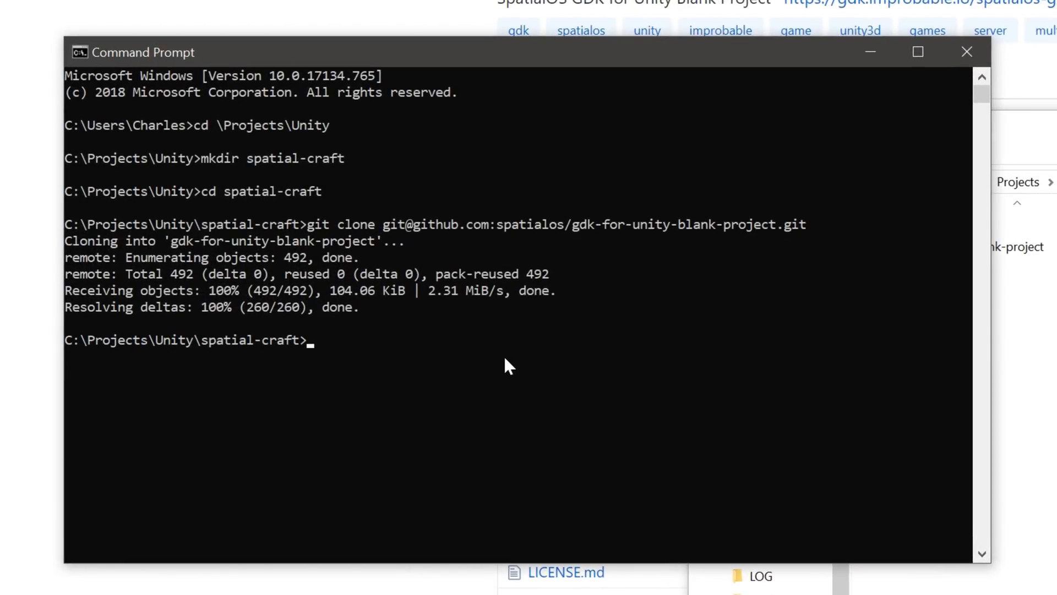
Step: Run the blank project's setup.ps1, confirm with y and choose option 2 to clone gdk-for-unity over SSH
{"action": "type", "text": "powers"}
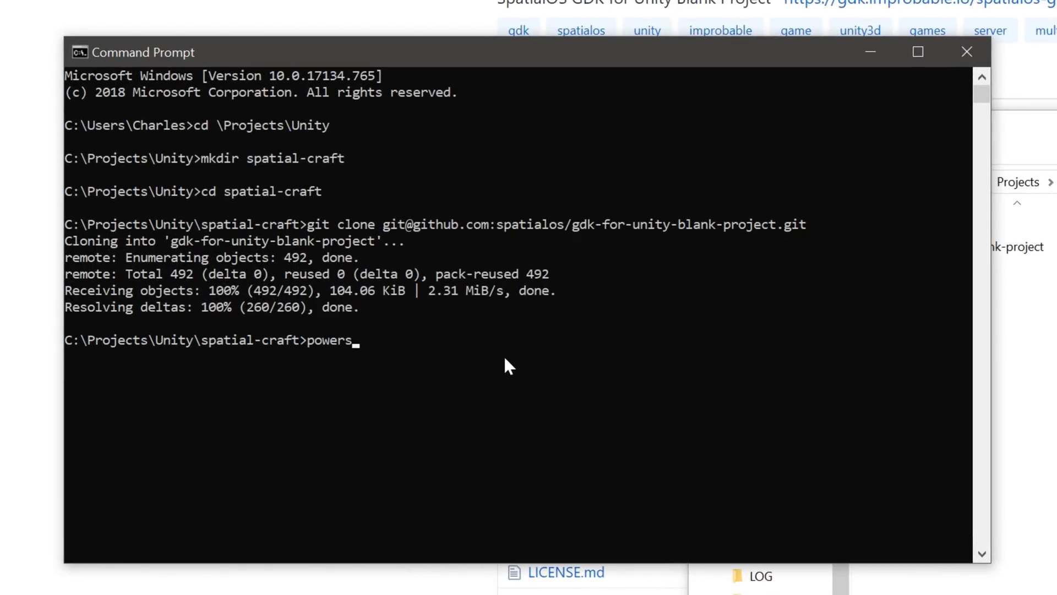
{"action": "type", "text": "hell gdk-for-unity-blank-project"}
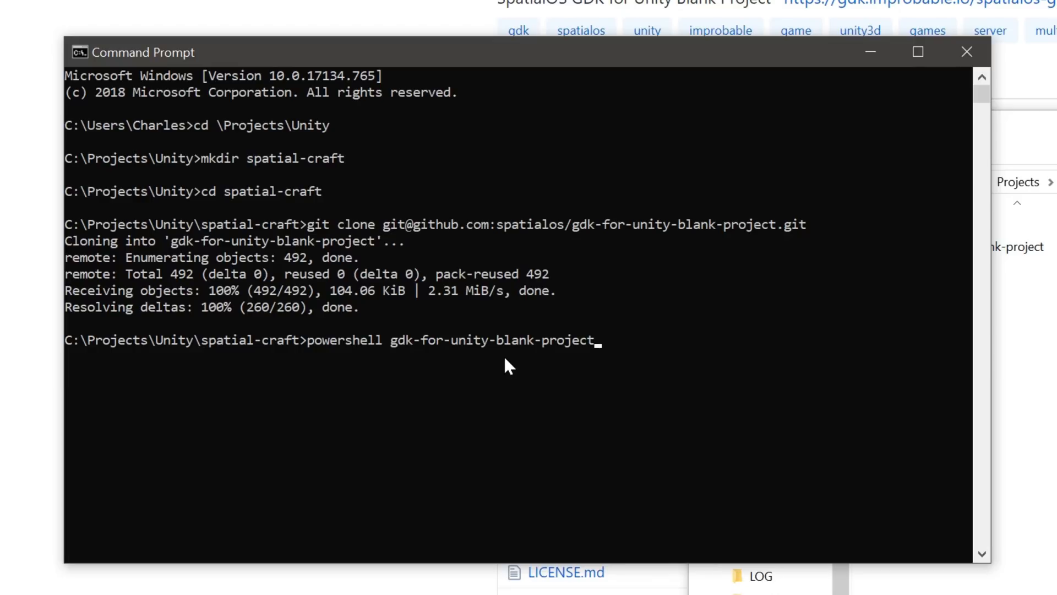
{"action": "type", "text": "\\scripts"}
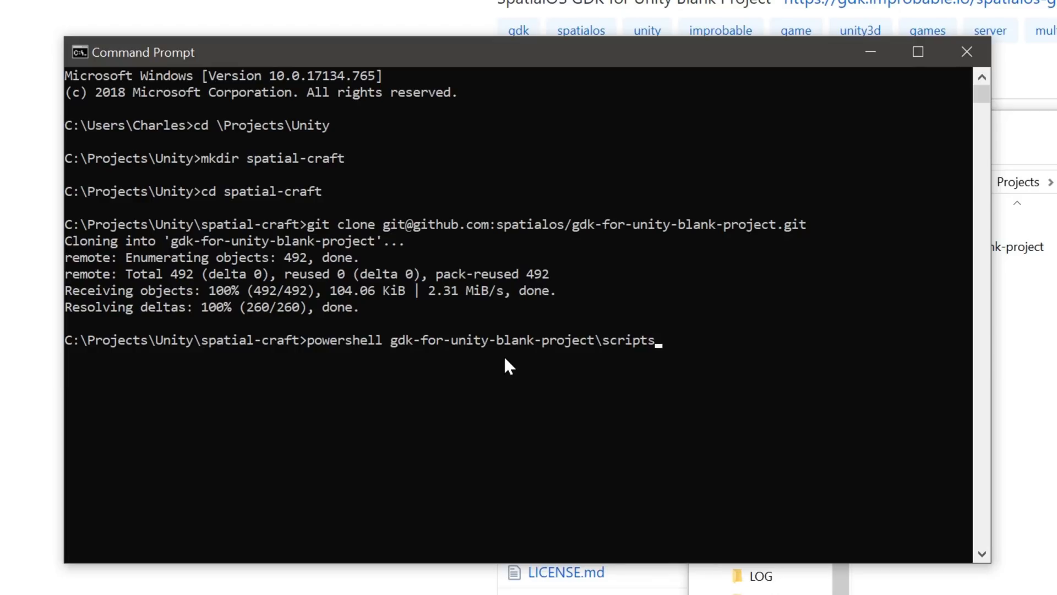
{"action": "type", "text": "\\powershell\\setup.ps1"}
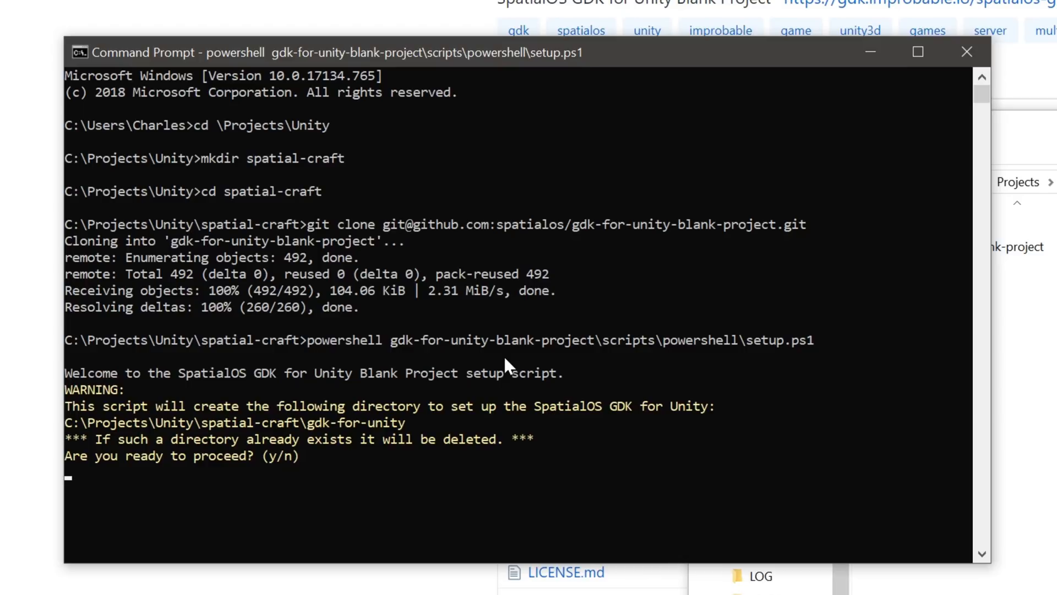
{"action": "type", "text": "y"}
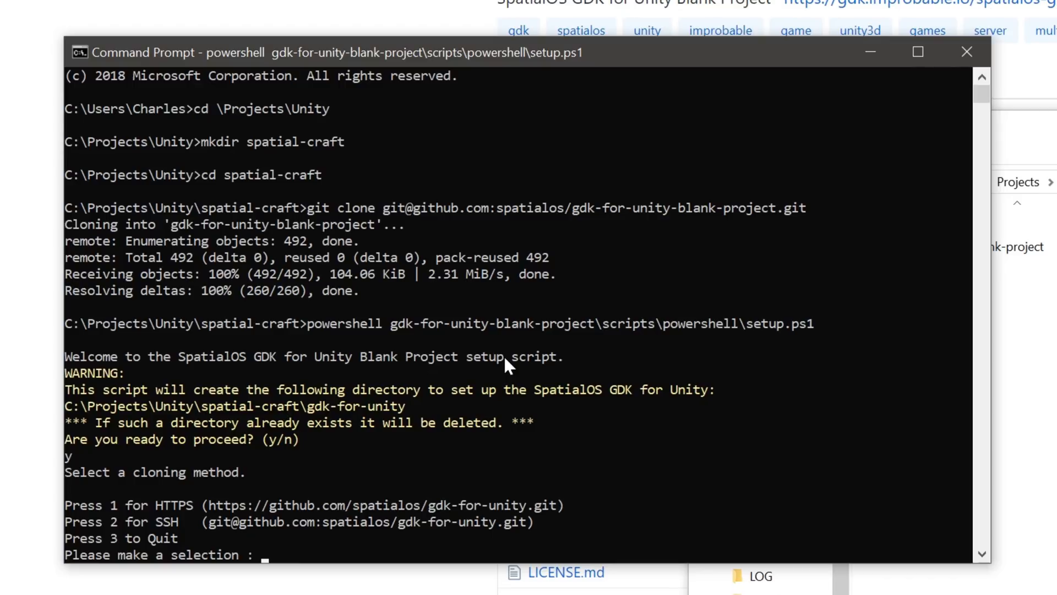
{"action": "type", "text": "2"}
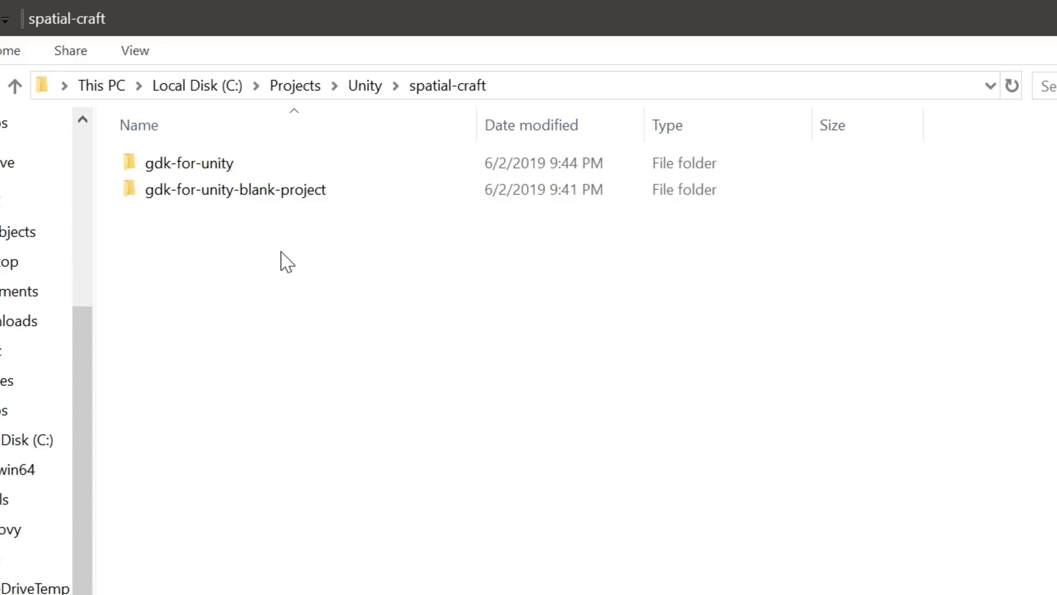
Step: Browse into gdk-for-unity-blank-project and its workers folder
{"action": "double_click", "coordinate": [234, 189]}
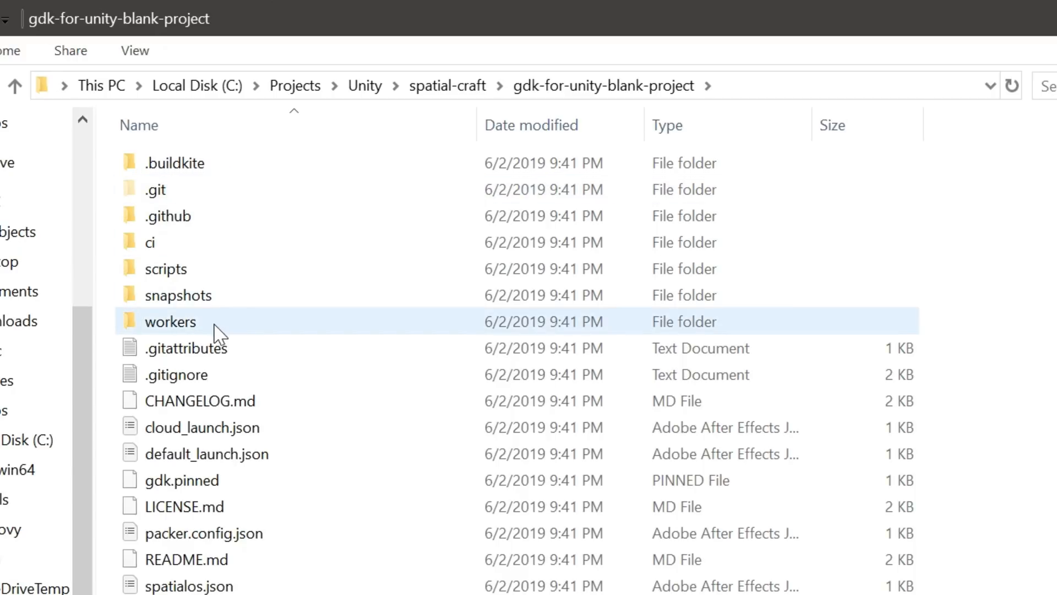
{"action": "double_click", "coordinate": [169, 321]}
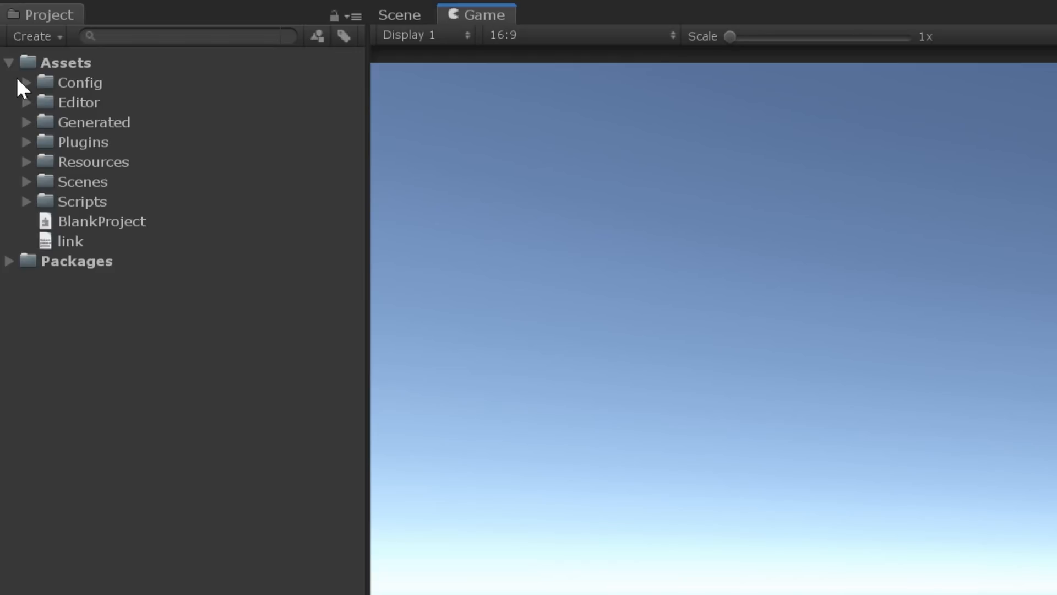
Step: Expand Config, peek into Generated, then expand Scripts and Scenes in the Project window
{"action": "left_click", "coordinate": [27, 83]}
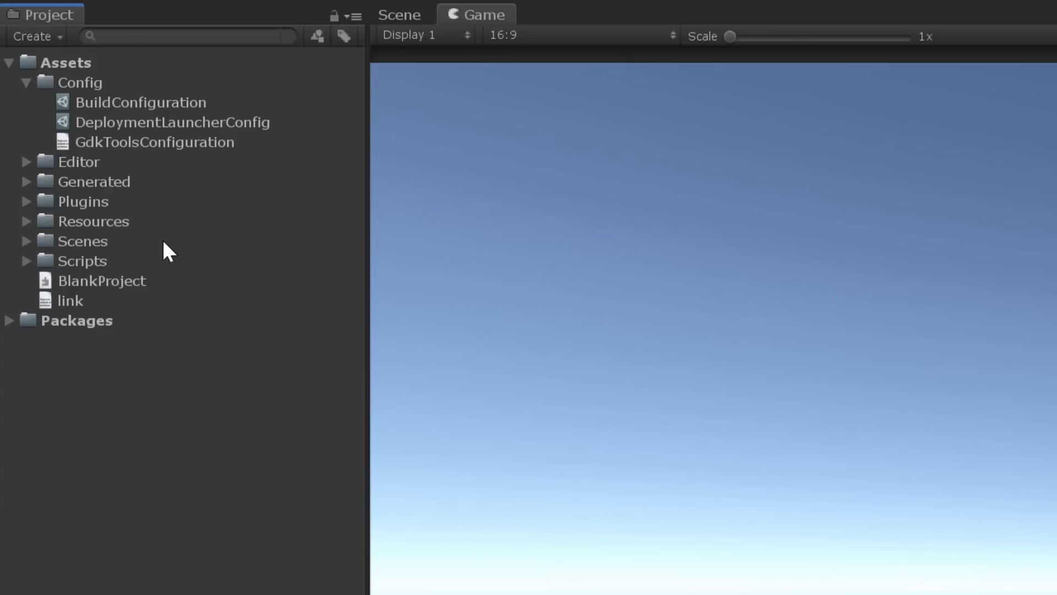
{"action": "left_click", "coordinate": [25, 182]}
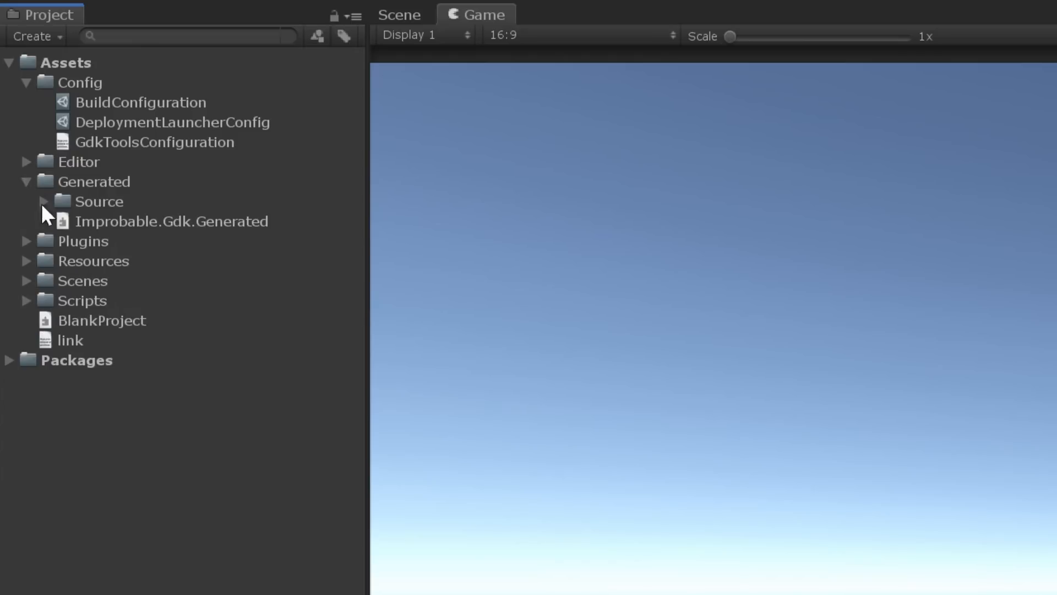
{"action": "mouse_move", "coordinate": [203, 317]}
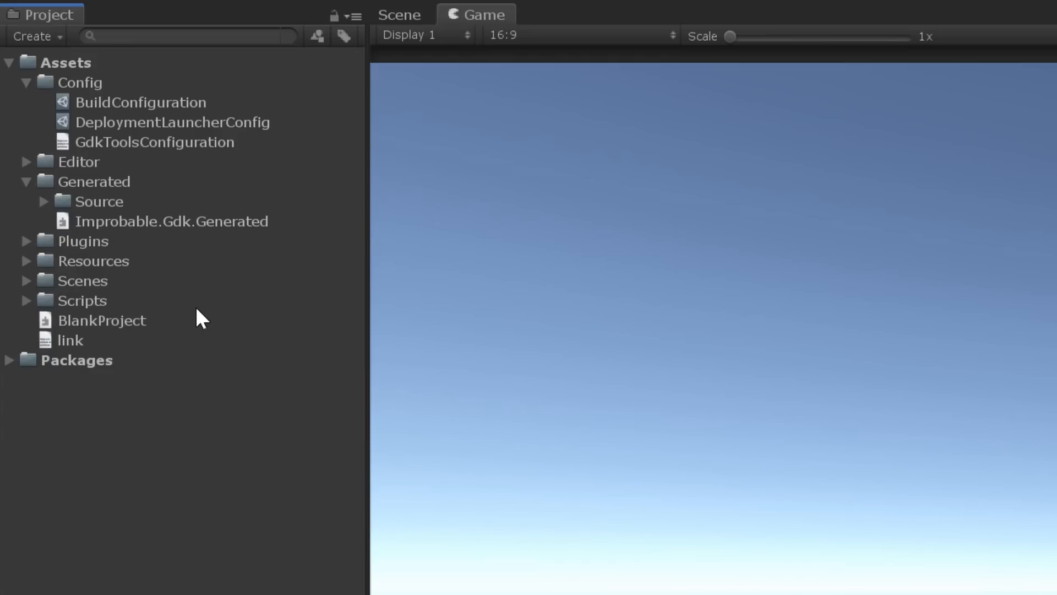
{"action": "left_click", "coordinate": [26, 182]}
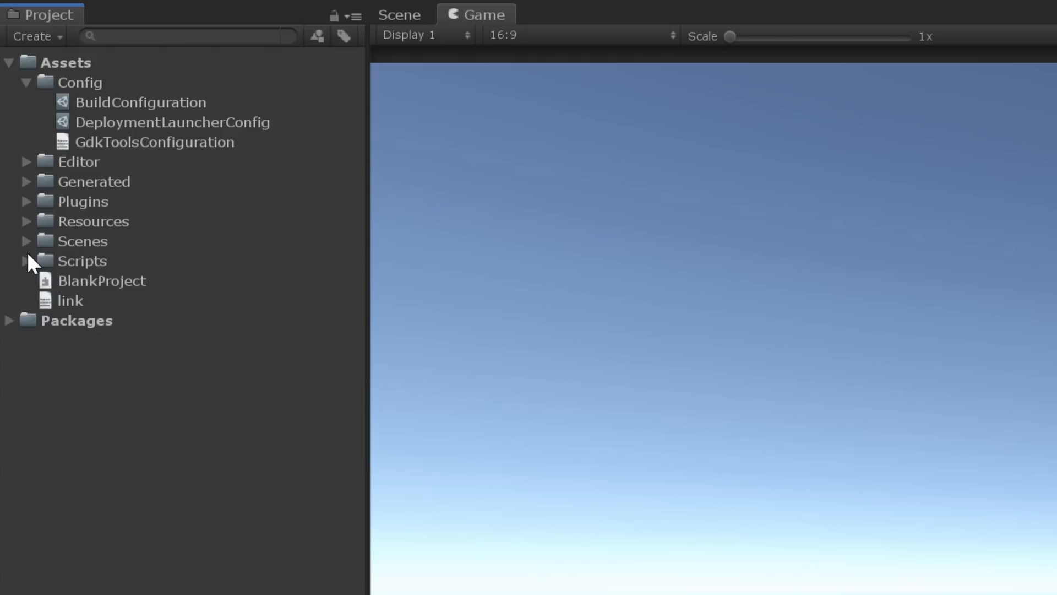
{"action": "left_click", "coordinate": [25, 261]}
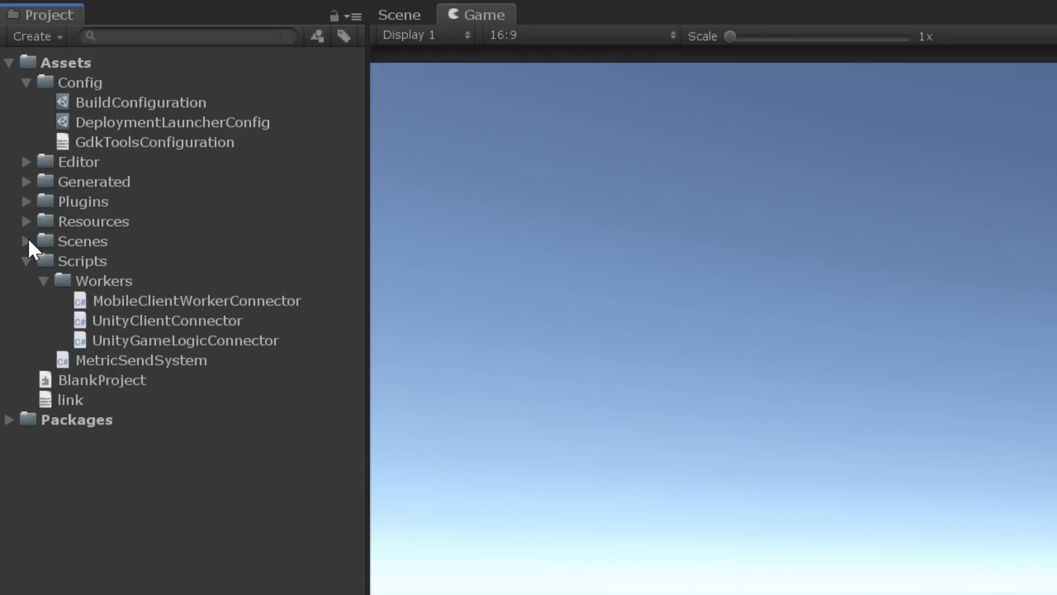
{"action": "left_click", "coordinate": [23, 242]}
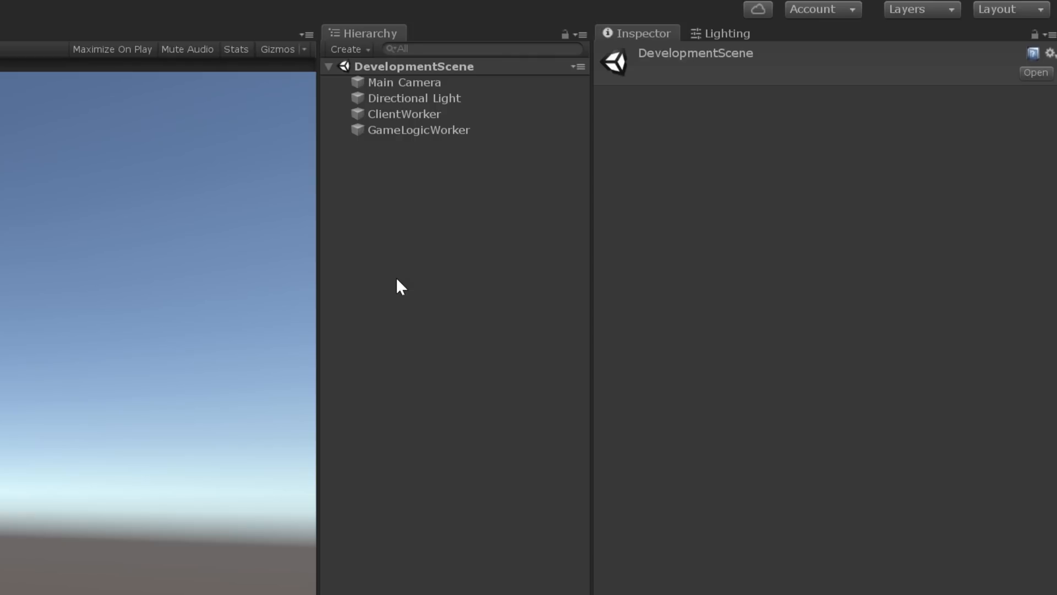
Step: Bring up the SpatialOS menu listing build, code generation and local launch commands
{"action": "left_click", "coordinate": [97, 15]}
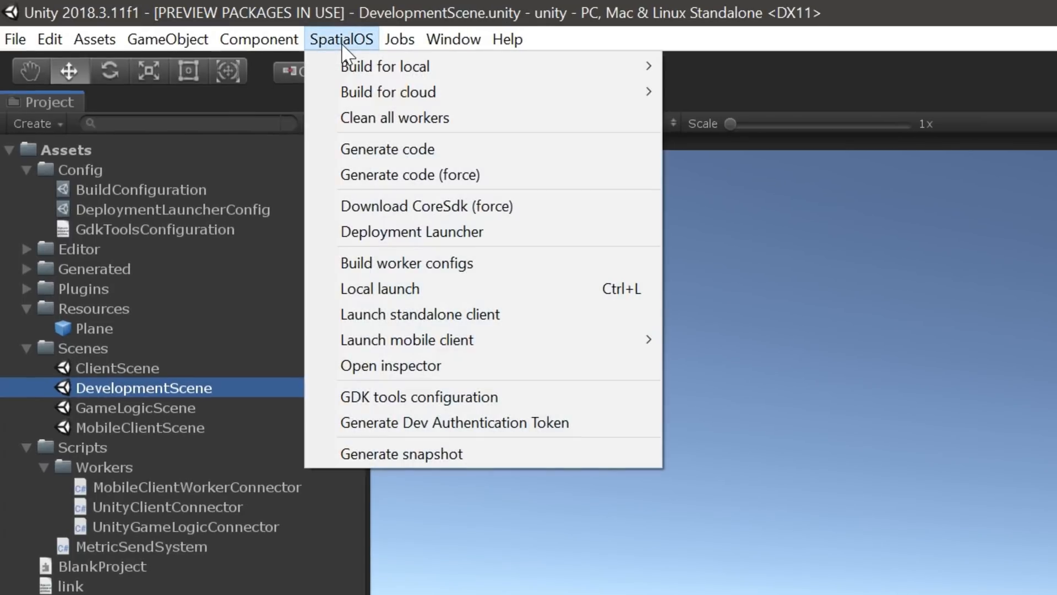
{"action": "mouse_move", "coordinate": [380, 288]}
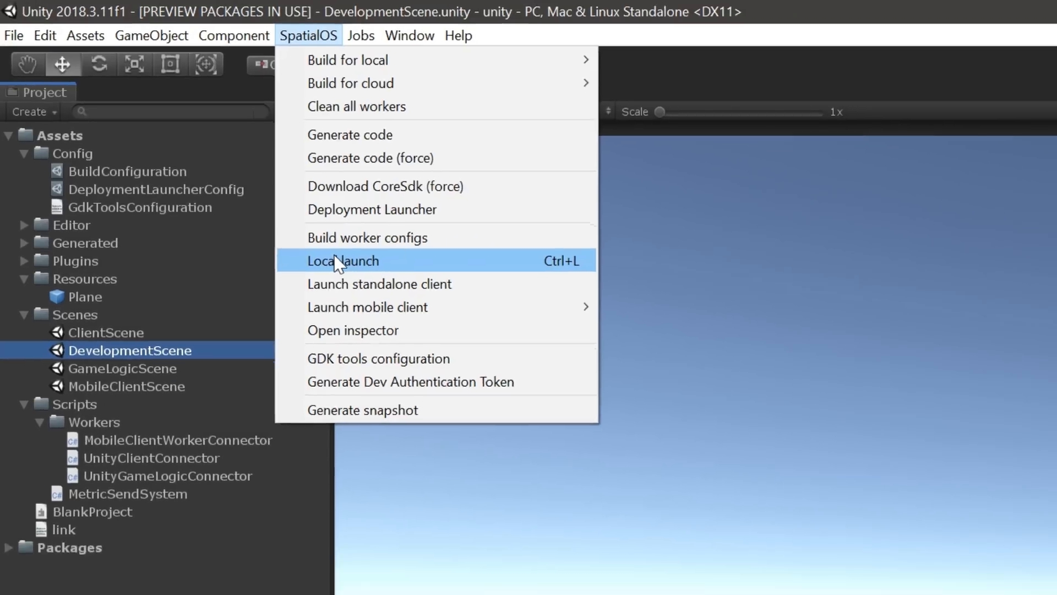
Step: Start a local SpatialOS deployment via Local launch
{"action": "left_click", "coordinate": [342, 260]}
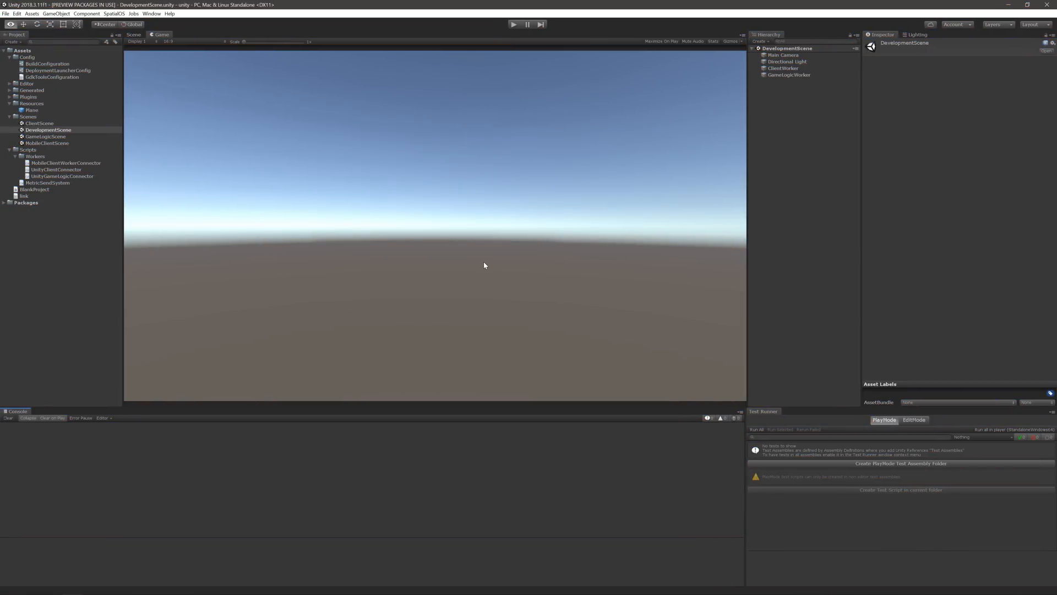
{"action": "mouse_move", "coordinate": [488, 94]}
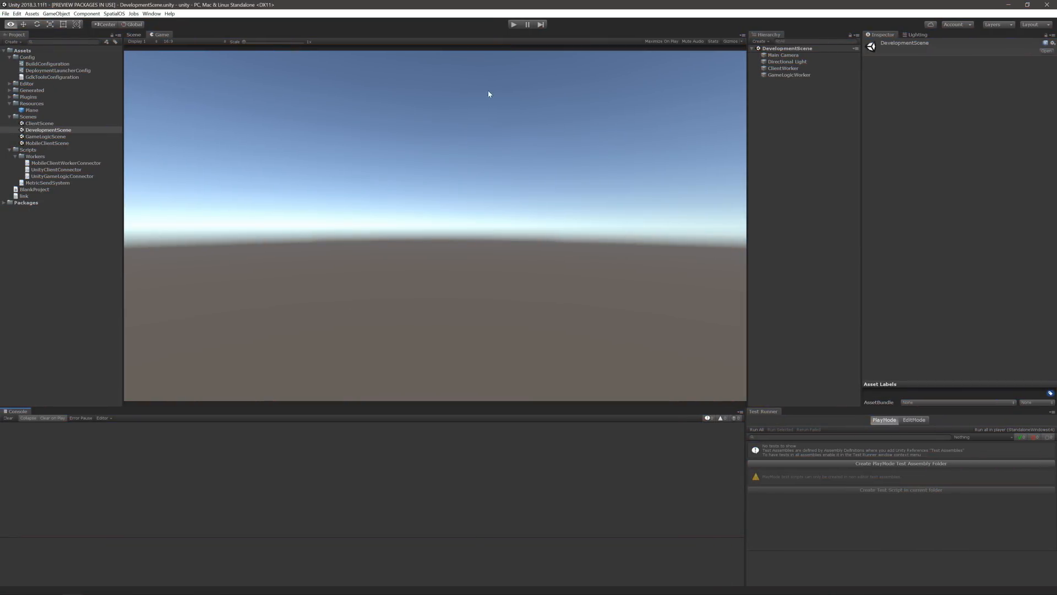
Step: Collapse the Project window back to the top-level Assets folders
{"action": "left_click", "coordinate": [513, 24]}
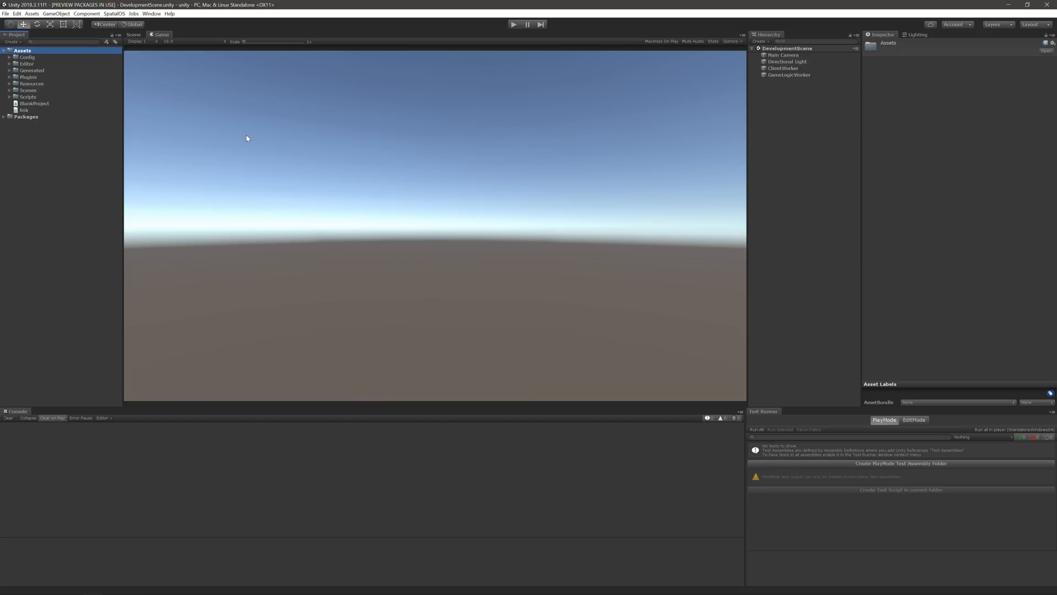
{"action": "mouse_move", "coordinate": [251, 140]}
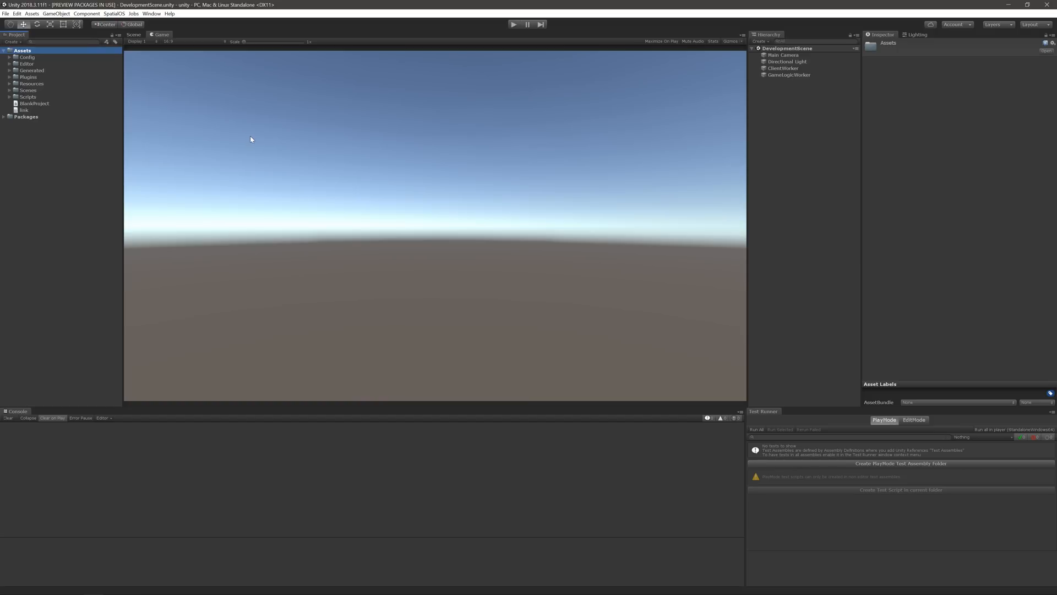
Step: Reveal the Assets folder in Explorer and go up to the spatial-craft folder
{"action": "right_click", "coordinate": [40, 51]}
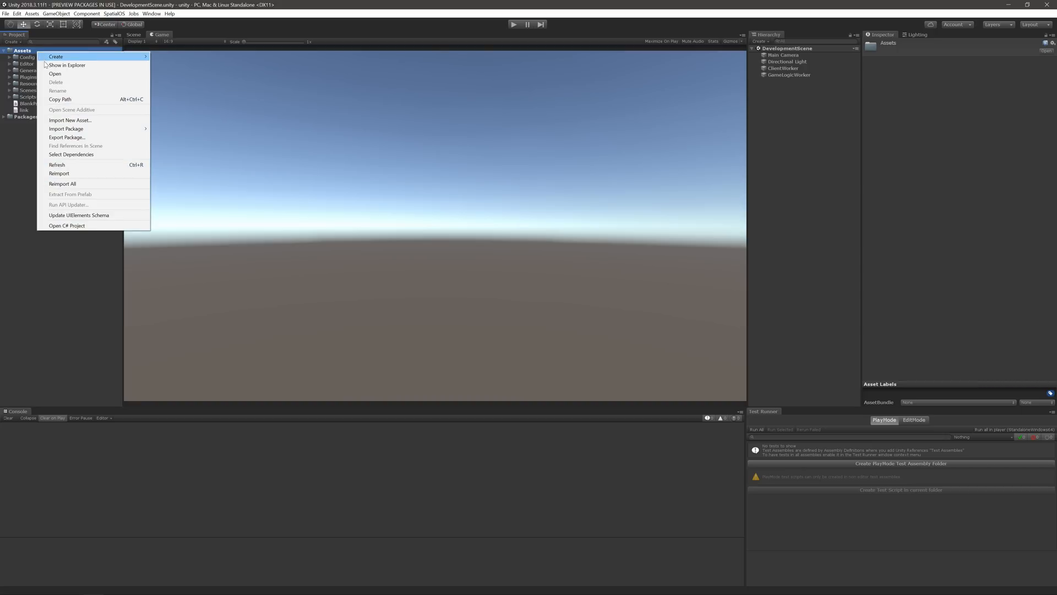
{"action": "left_click", "coordinate": [67, 65]}
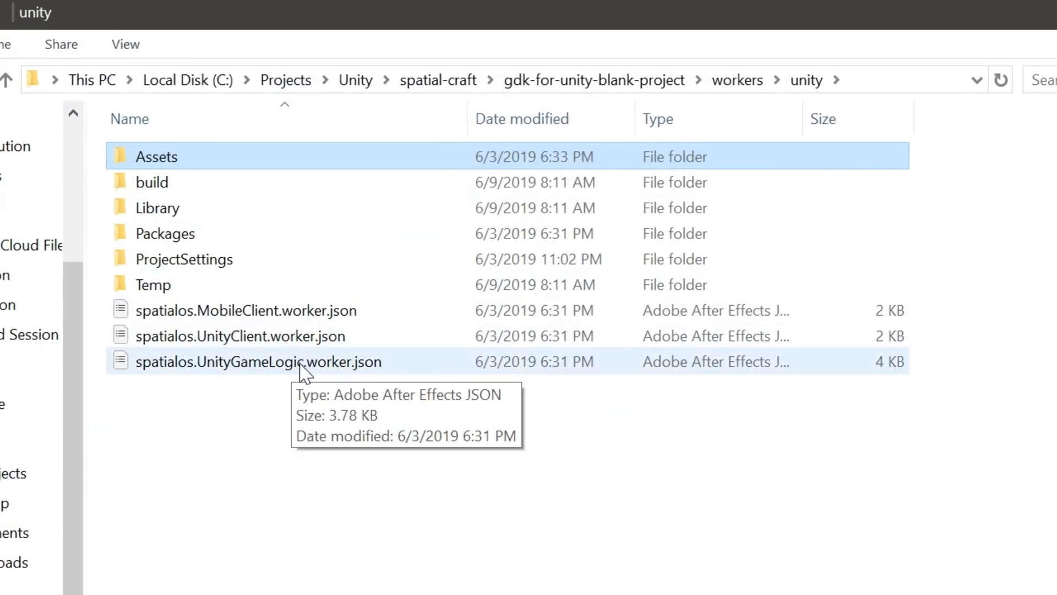
{"action": "left_click", "coordinate": [438, 79]}
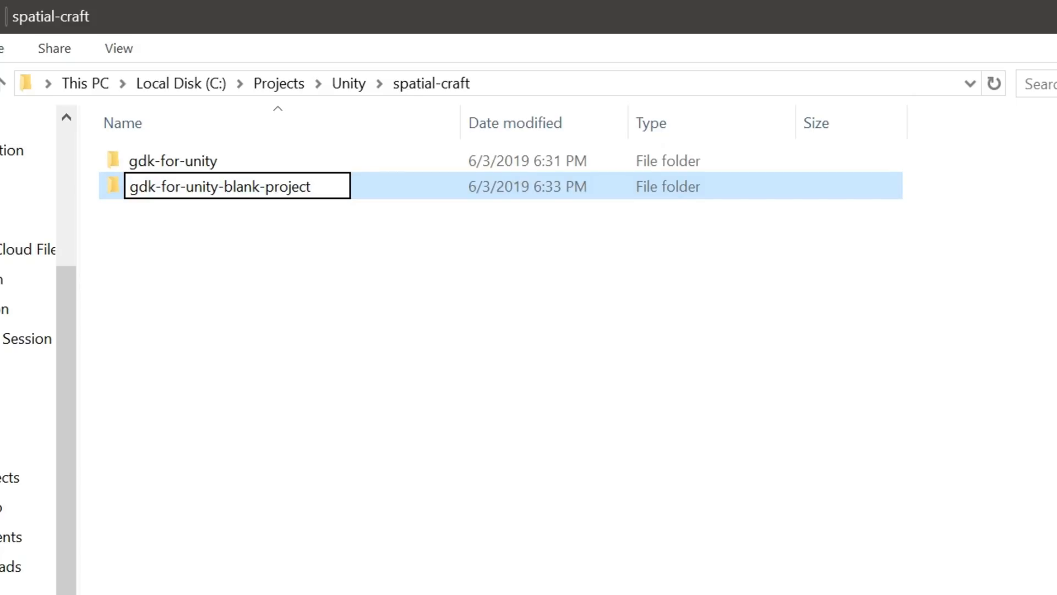
Step: Rename gdk-for-unity-blank-project so 'spatial-craft' replaces 'blank-project'
{"action": "double_click", "coordinate": [257, 186]}
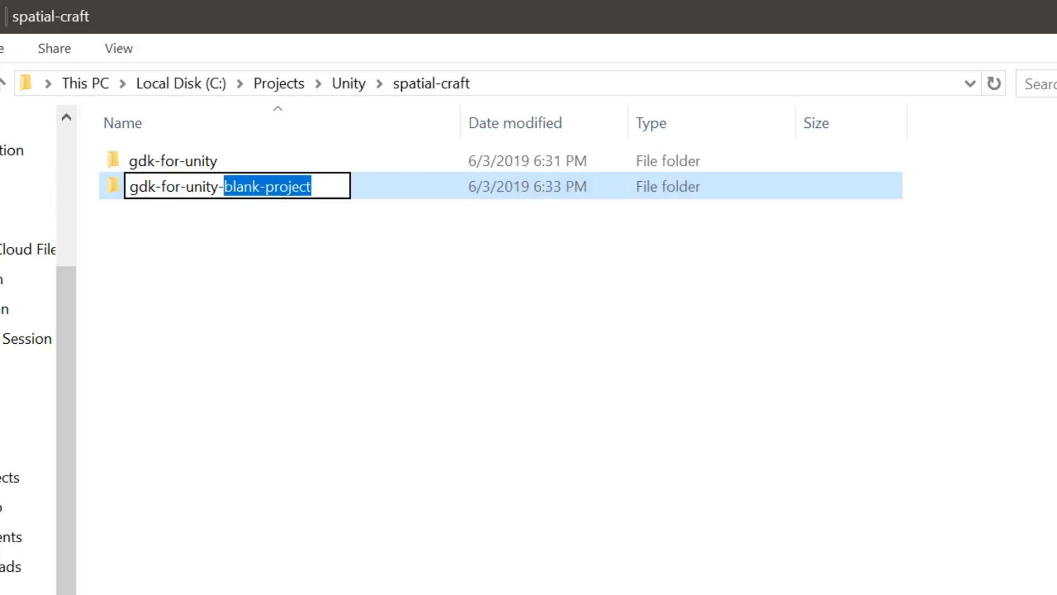
{"action": "type", "text": "spatial-craf"}
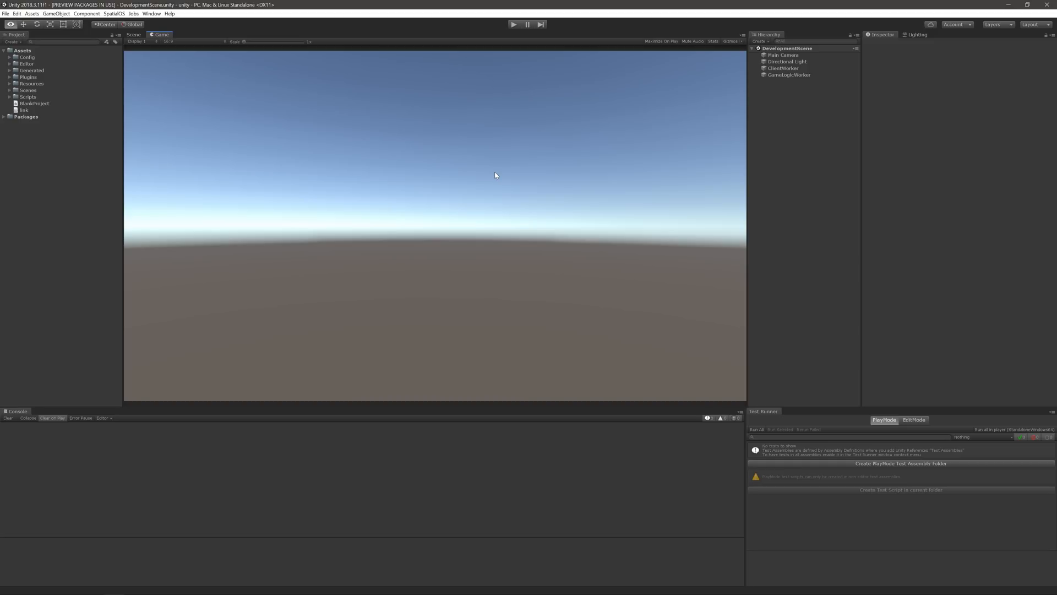
Step: Go to the Player page of Project Settings
{"action": "left_click", "coordinate": [17, 13]}
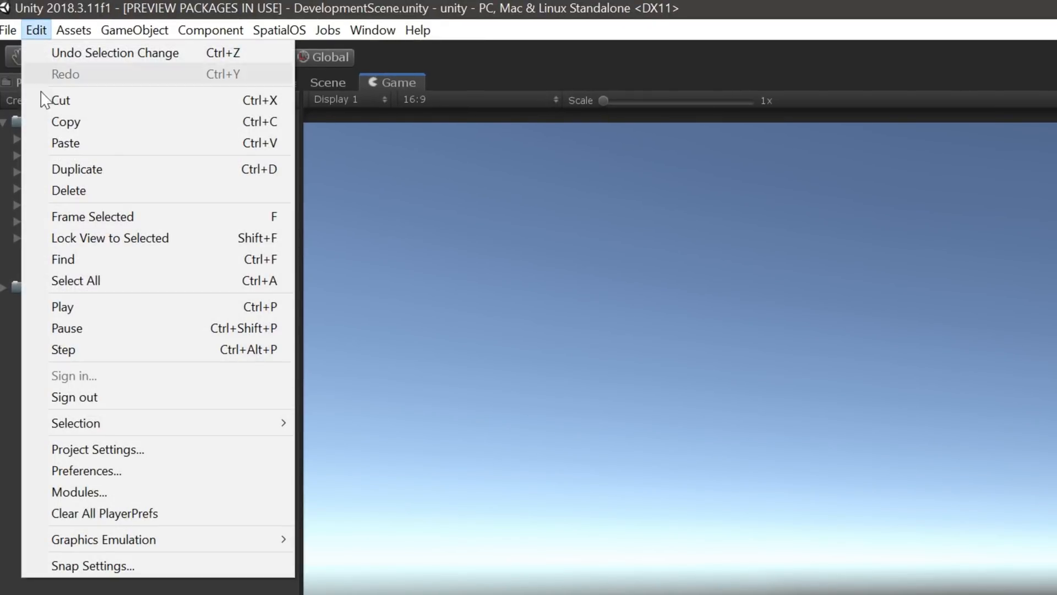
{"action": "left_click", "coordinate": [97, 450]}
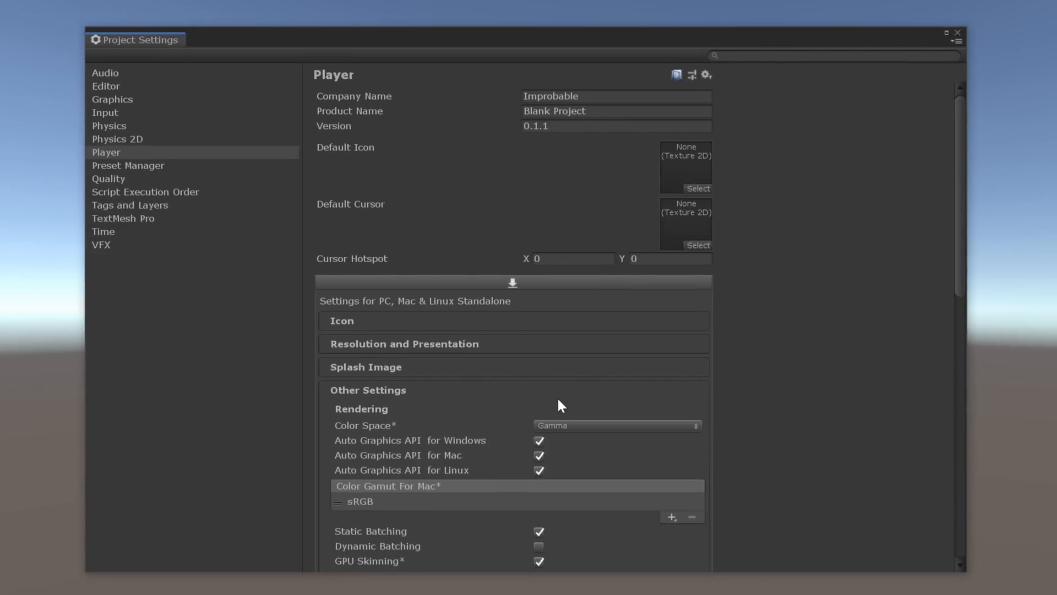
{"action": "left_click", "coordinate": [125, 152]}
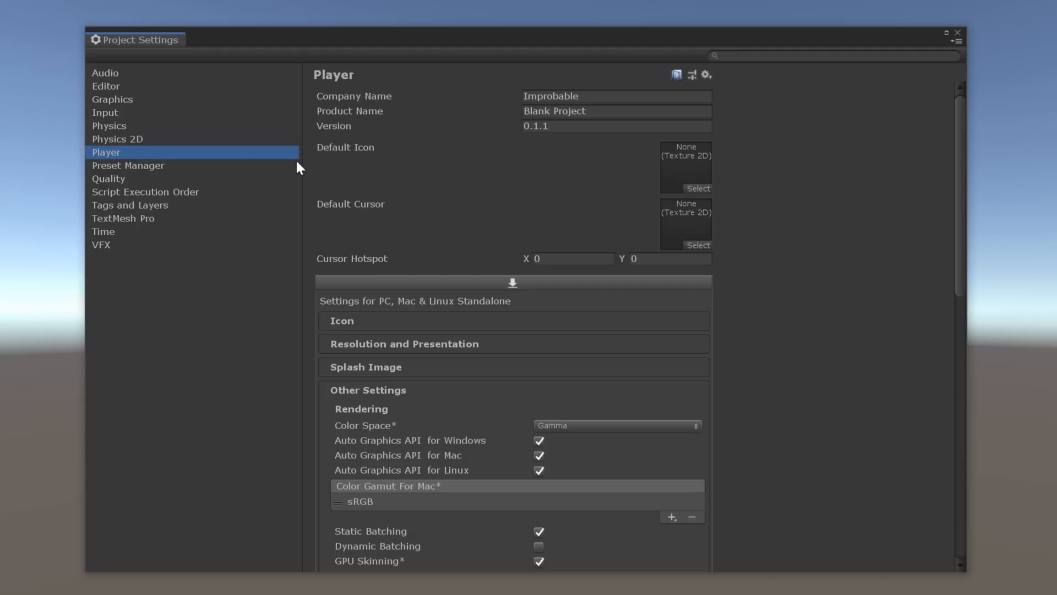
Step: Set company Infallible Code, product Spatial Craft and bundle identifier com.InfallibleCode.SpatialCraft
{"action": "left_click", "coordinate": [615, 96]}
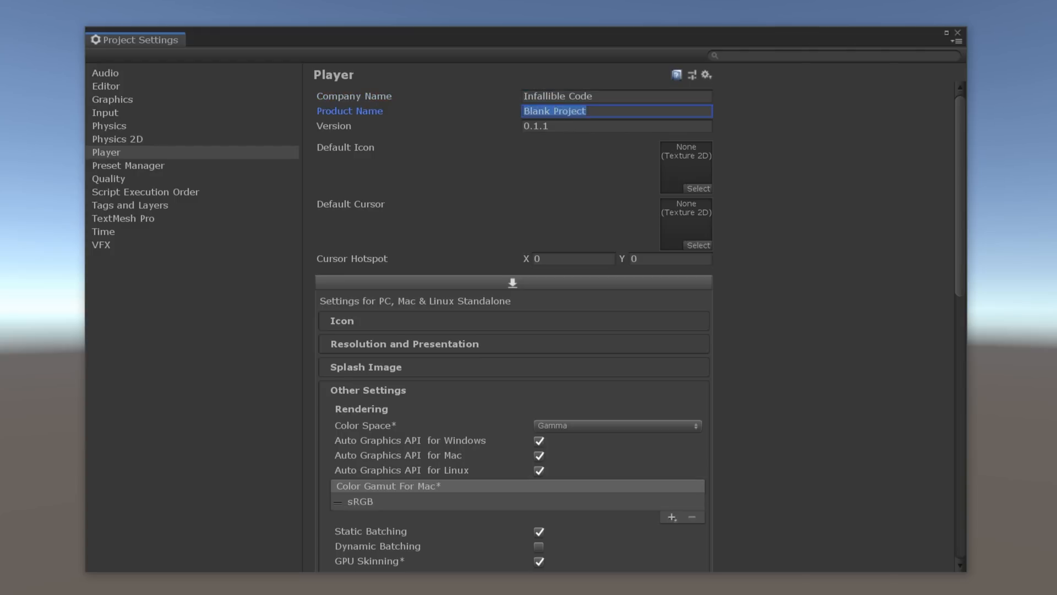
{"action": "type", "text": "Spatial Craft"}
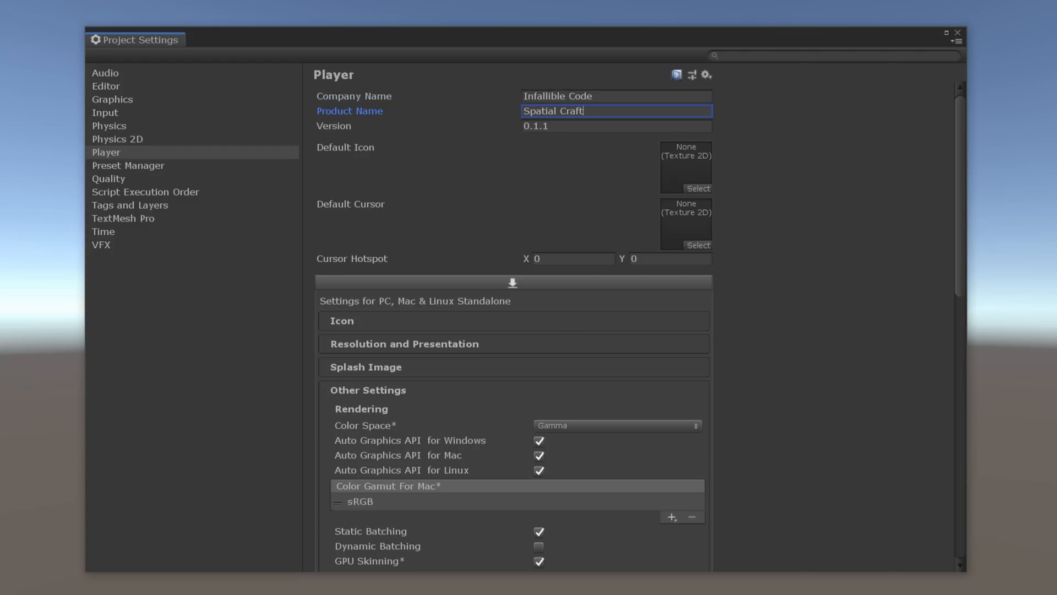
{"action": "mouse_move", "coordinate": [632, 305]}
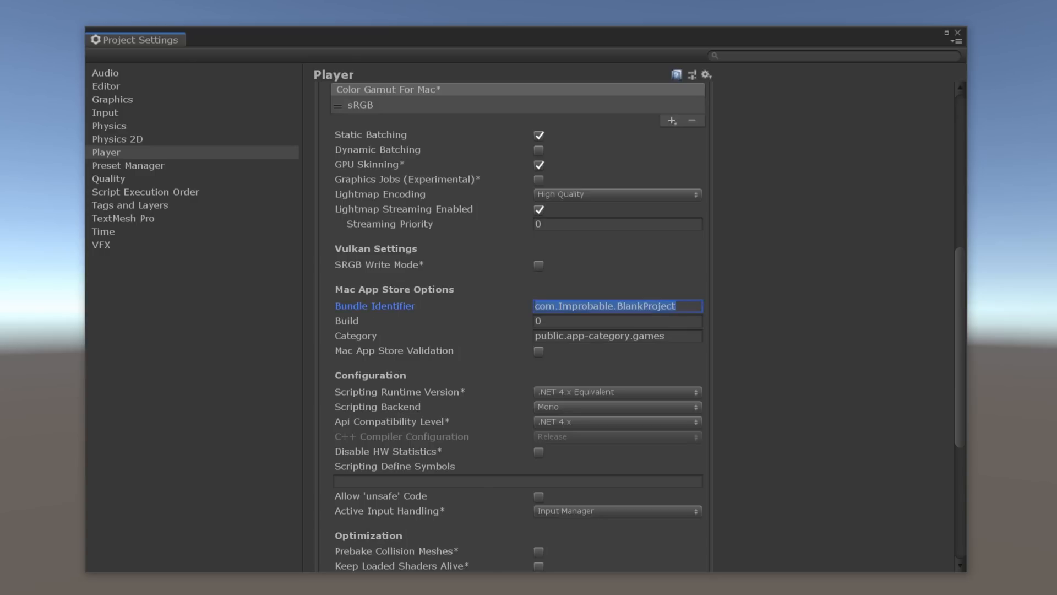
{"action": "type", "text": "com.Infallible"}
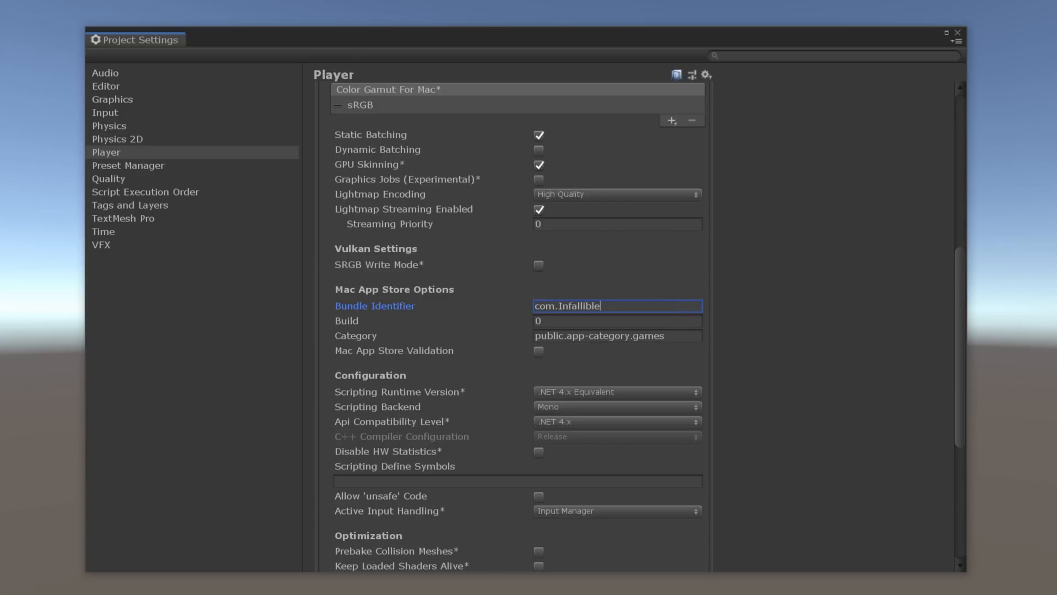
{"action": "type", "text": "Code.SpatialC"}
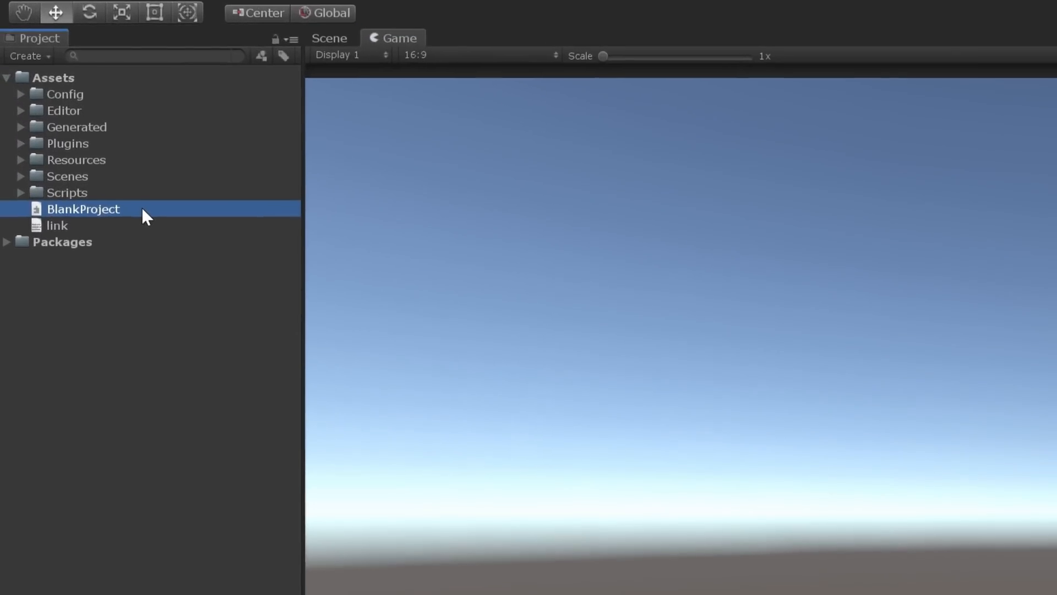
Step: Rename the BlankProject assembly definition and its Name field to SpatialCraft
{"action": "right_click", "coordinate": [82, 208]}
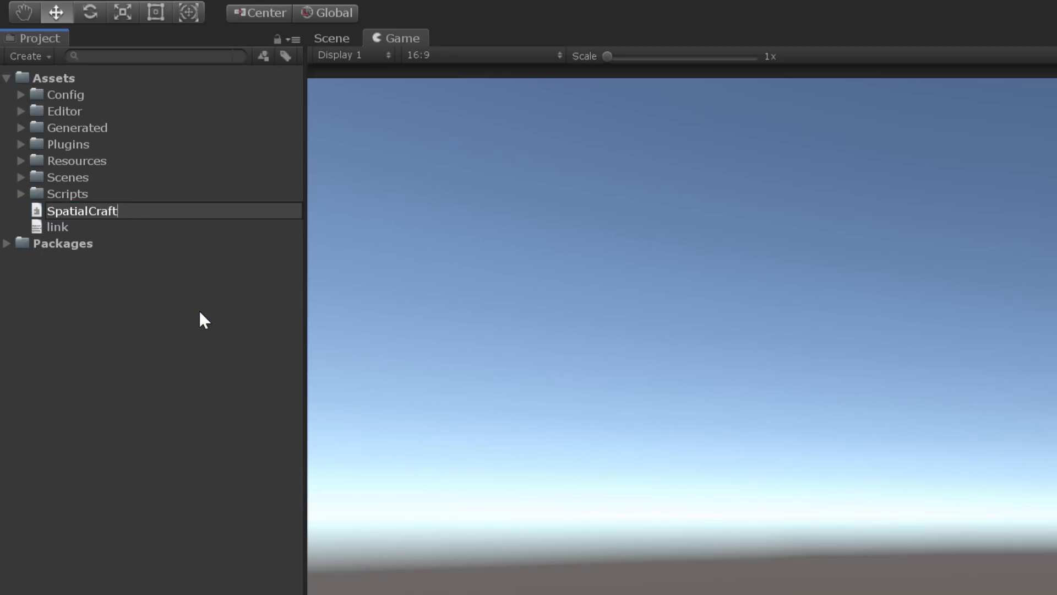
{"action": "left_click", "coordinate": [82, 210]}
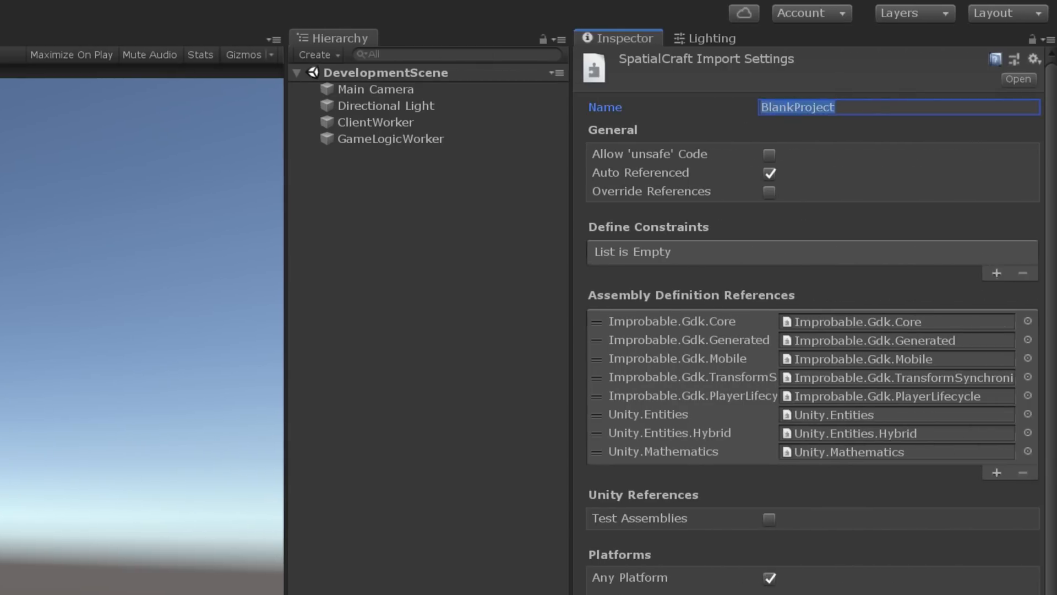
{"action": "type", "text": "SpatialCraf"}
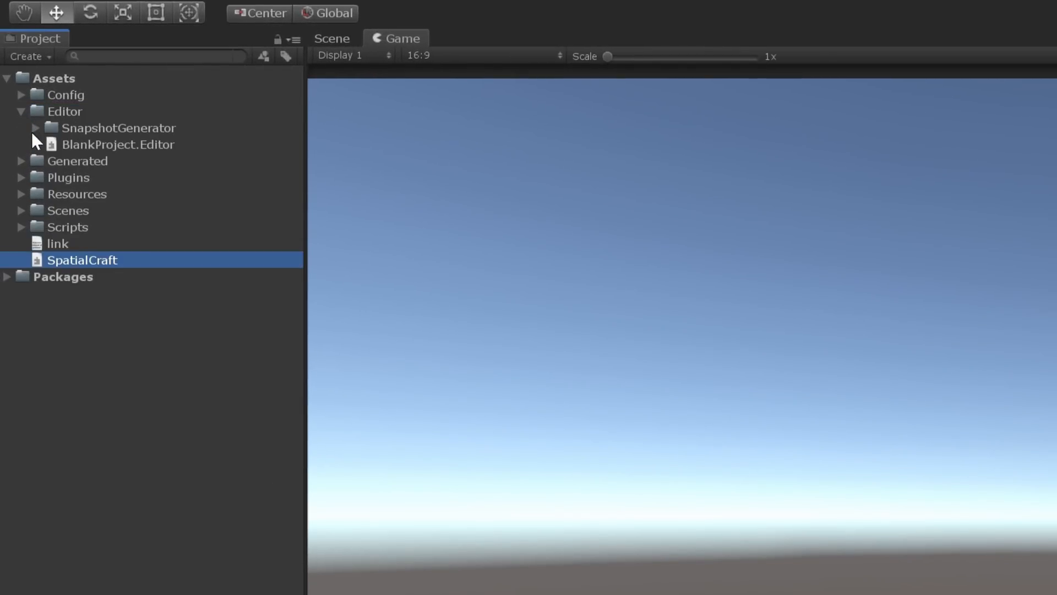
Step: Rename the editor assembly to SpatialCraft.Editor, reference SpatialCraft, and apply
{"action": "double_click", "coordinate": [118, 144]}
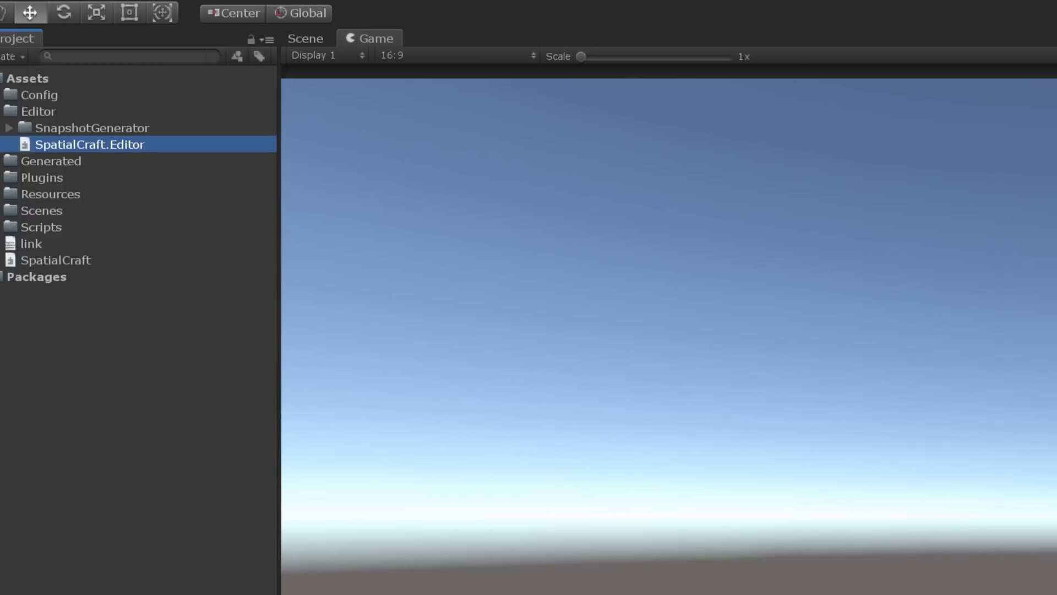
{"action": "left_click", "coordinate": [89, 143]}
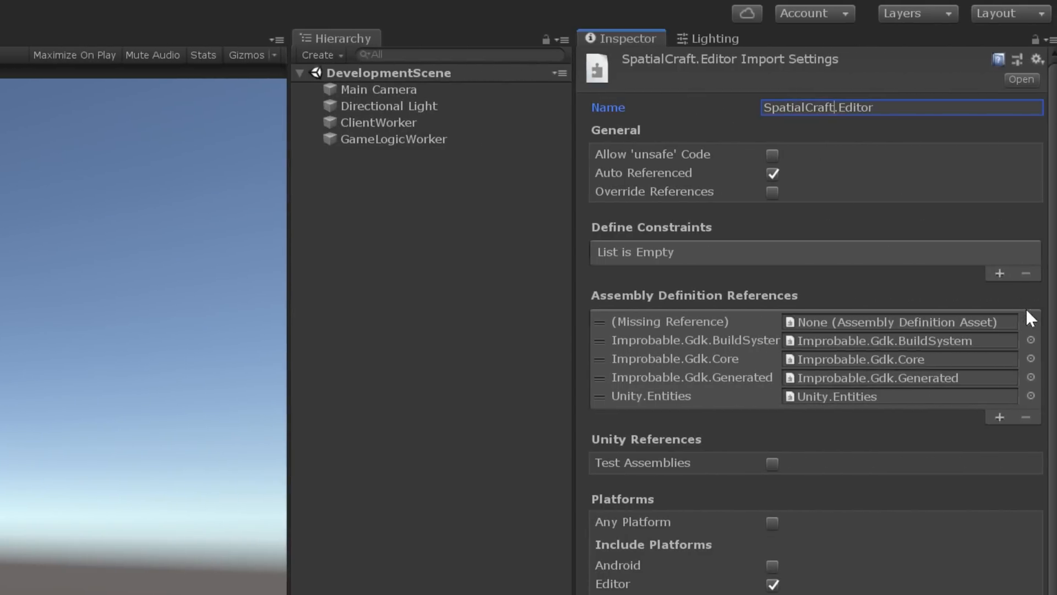
{"action": "left_click", "coordinate": [893, 321]}
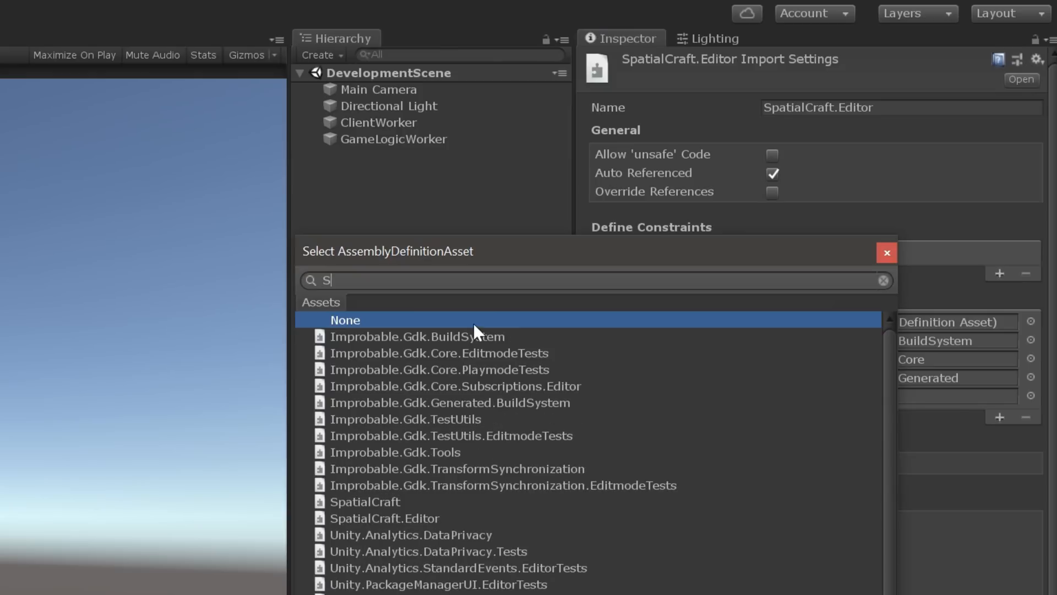
{"action": "type", "text": "pati"}
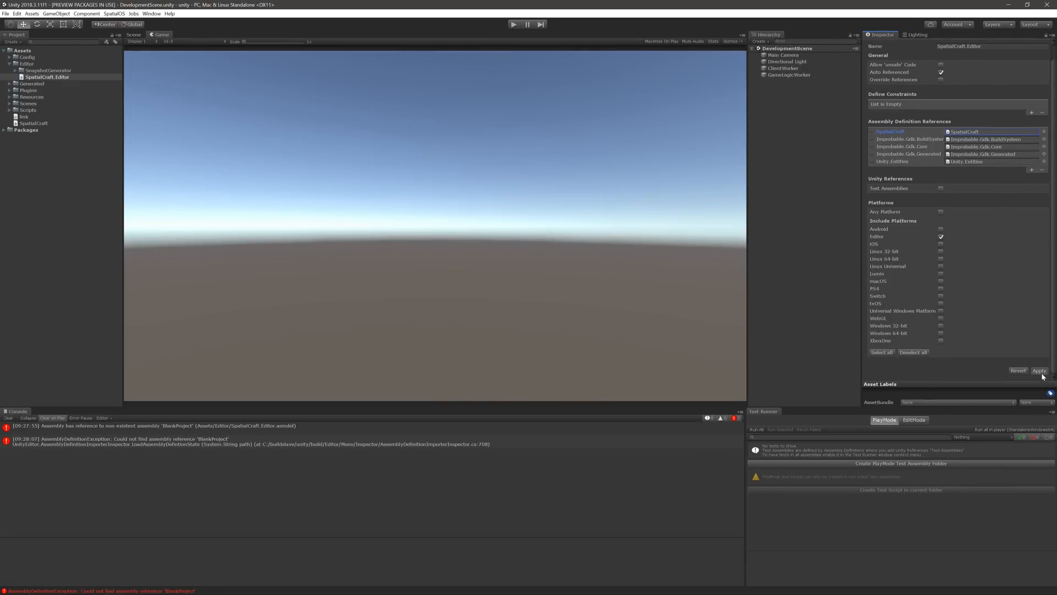
{"action": "left_click", "coordinate": [1039, 370]}
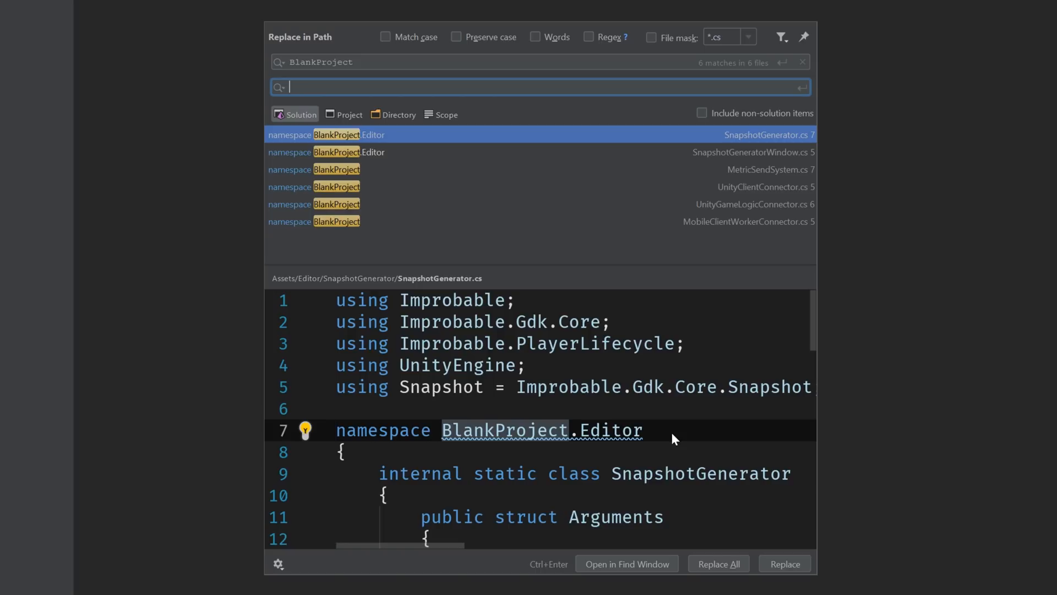
Step: Replace all 6 BlankProject occurrences with SpatialCraft via Replace in Path and confirm
{"action": "type", "text": "SpatialCraft"}
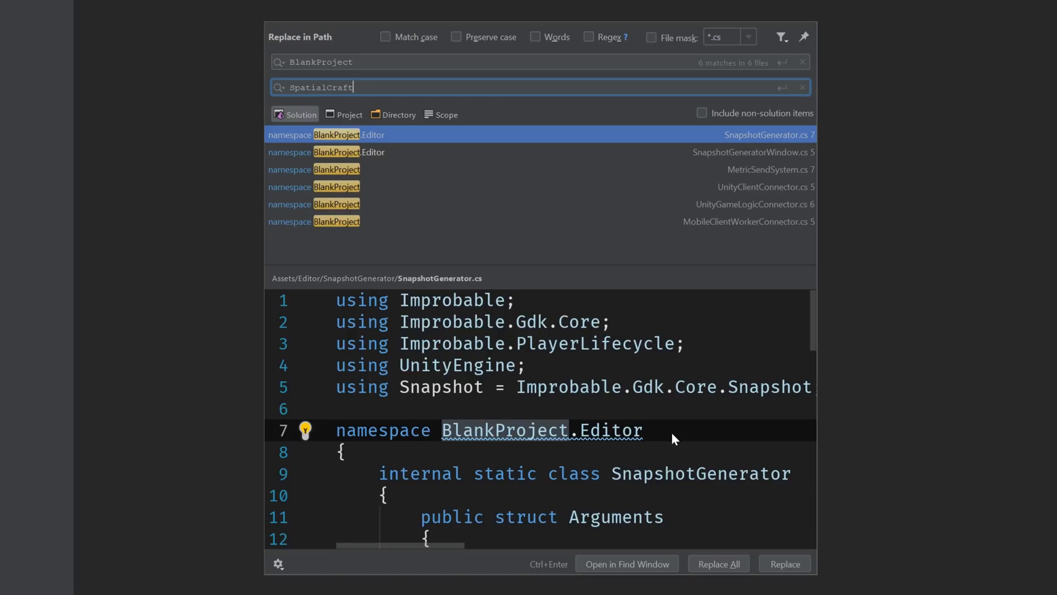
{"action": "left_click", "coordinate": [717, 563]}
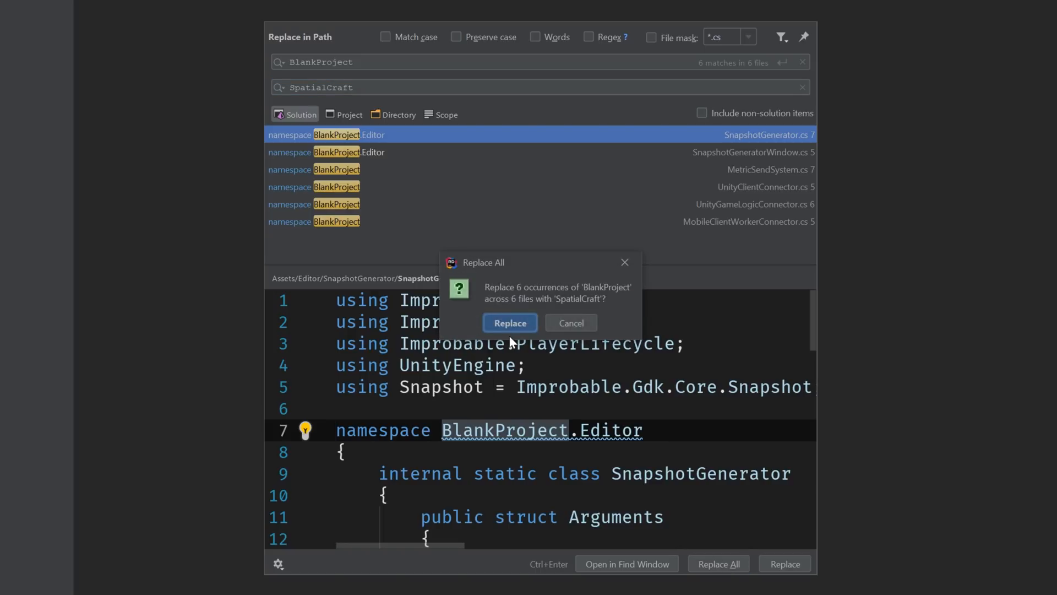
{"action": "left_click", "coordinate": [510, 323]}
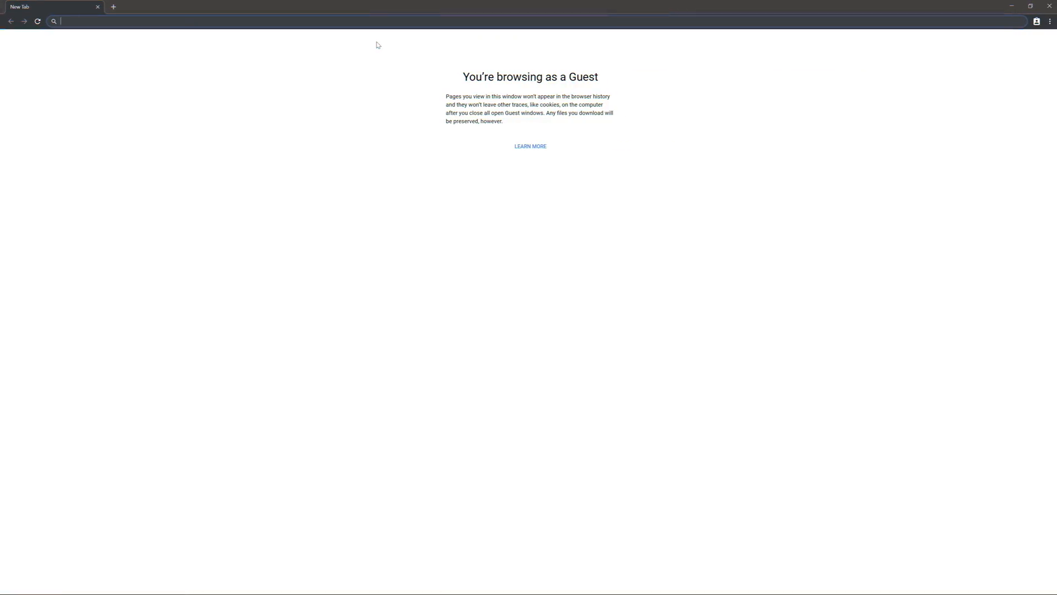
Step: Load localhost:21000/inspector to view the local deployment in SpatialOS Inspector
{"action": "type", "text": "localhost:21000/ins"}
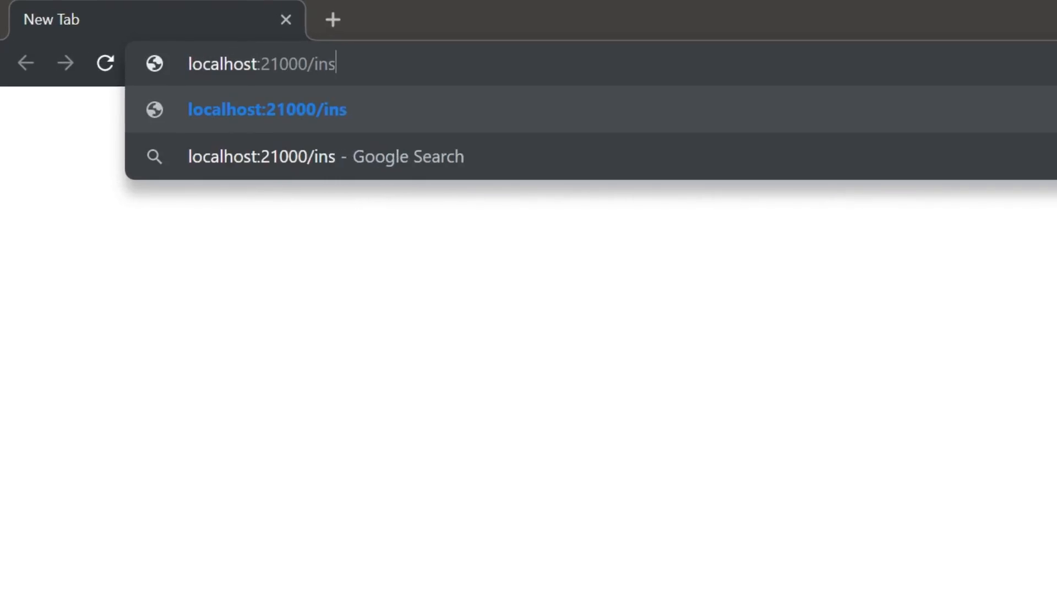
{"action": "key", "text": "Enter"}
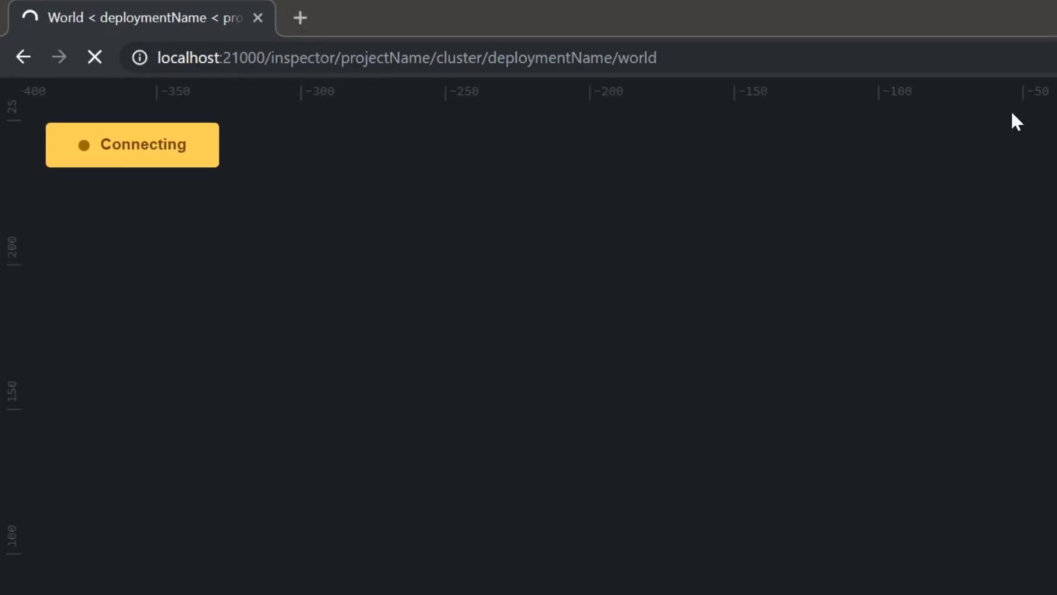